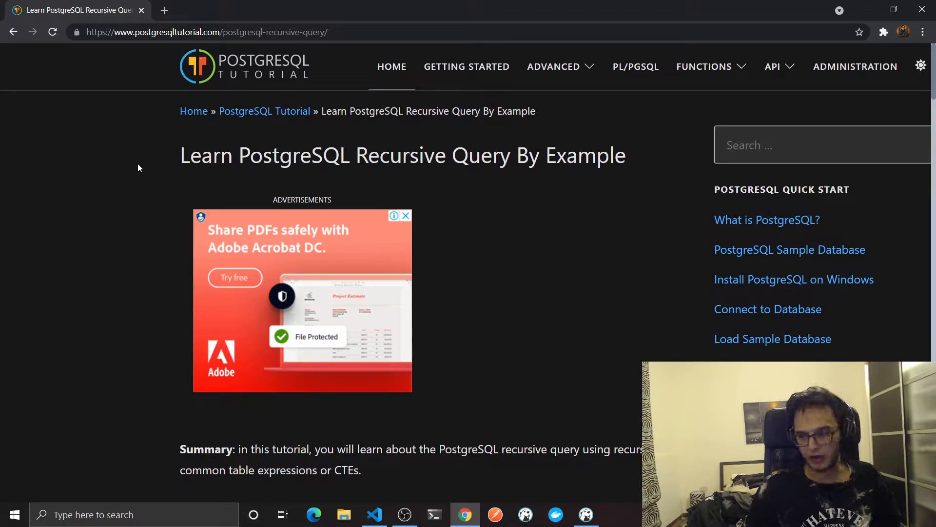
mouse_move(111, 172)
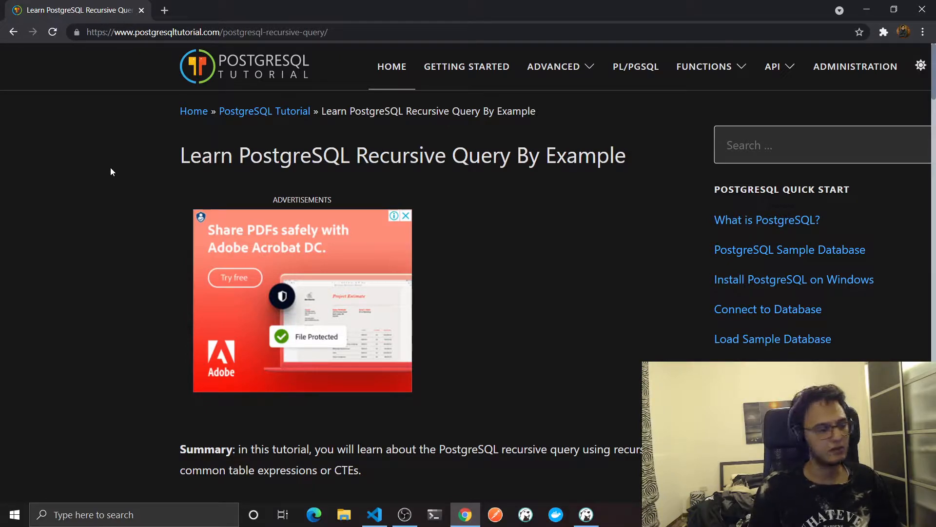
- Show the employees table's data rows from the schema diagram
double_click(274, 155)
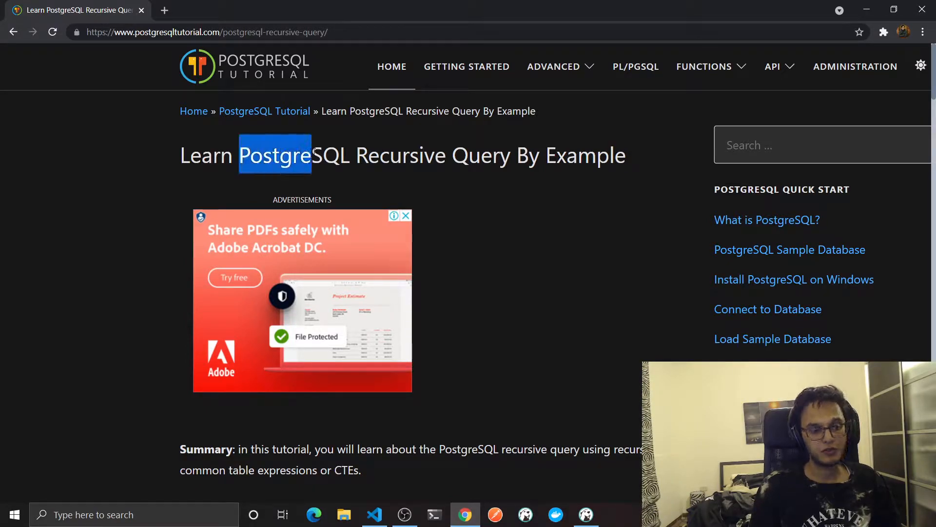
left_click(95, 162)
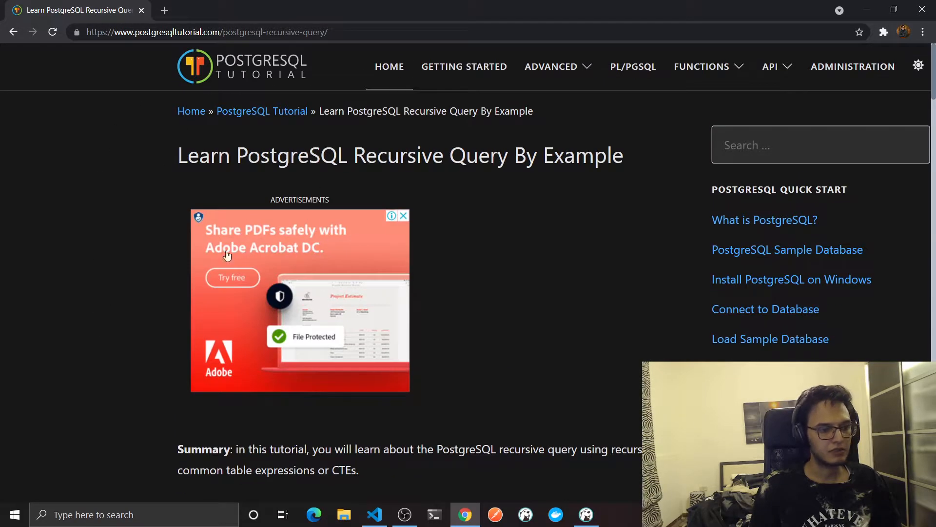
mouse_move(171, 113)
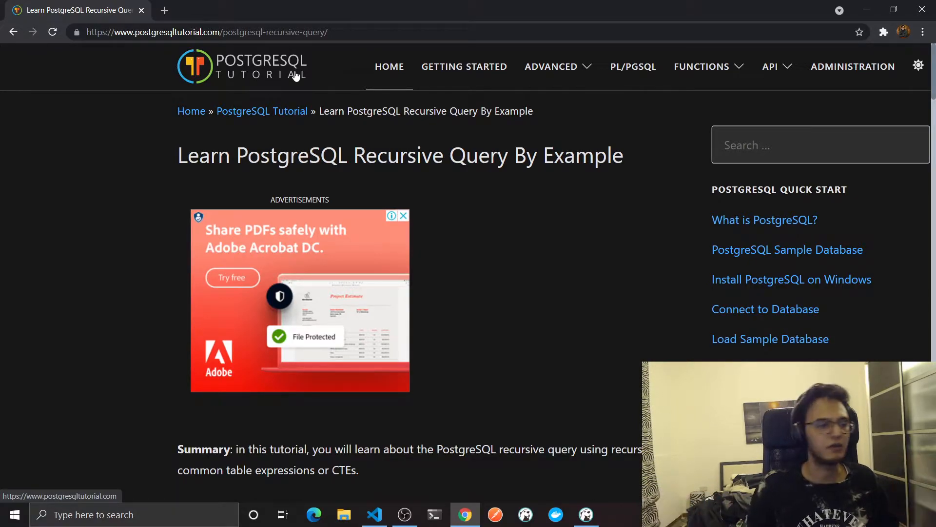
mouse_move(148, 157)
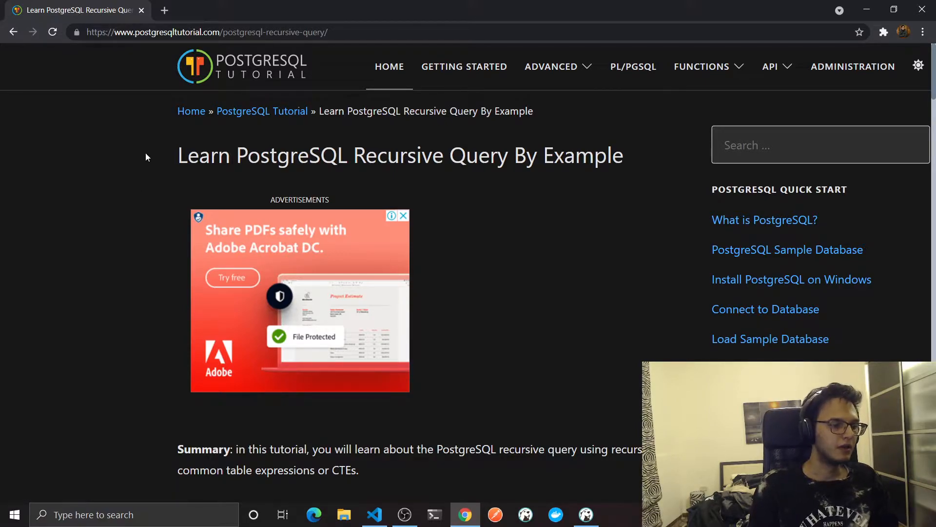
mouse_move(200, 195)
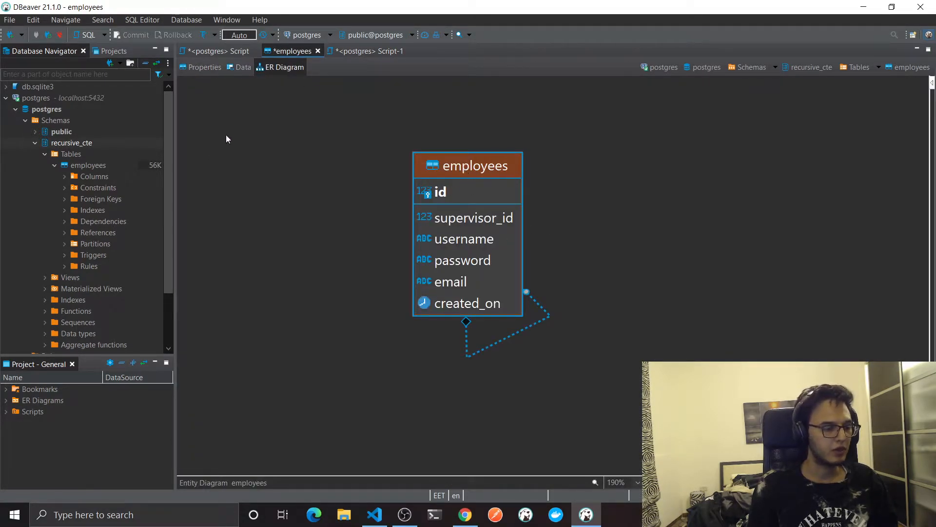
mouse_move(488, 178)
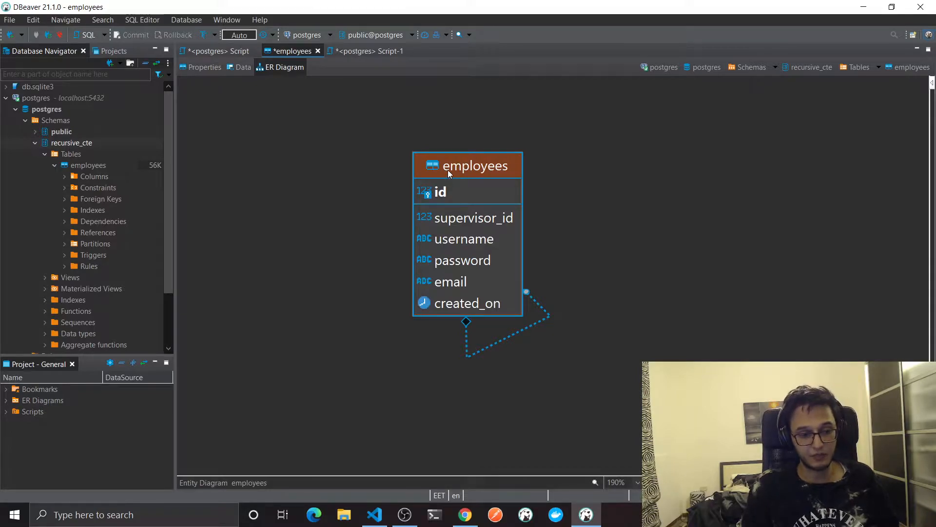
left_click(477, 165)
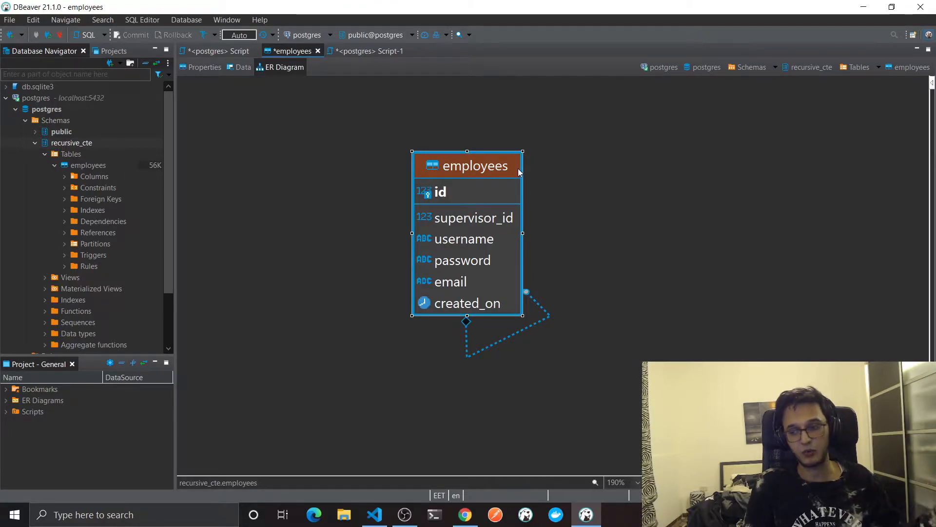
mouse_move(464, 221)
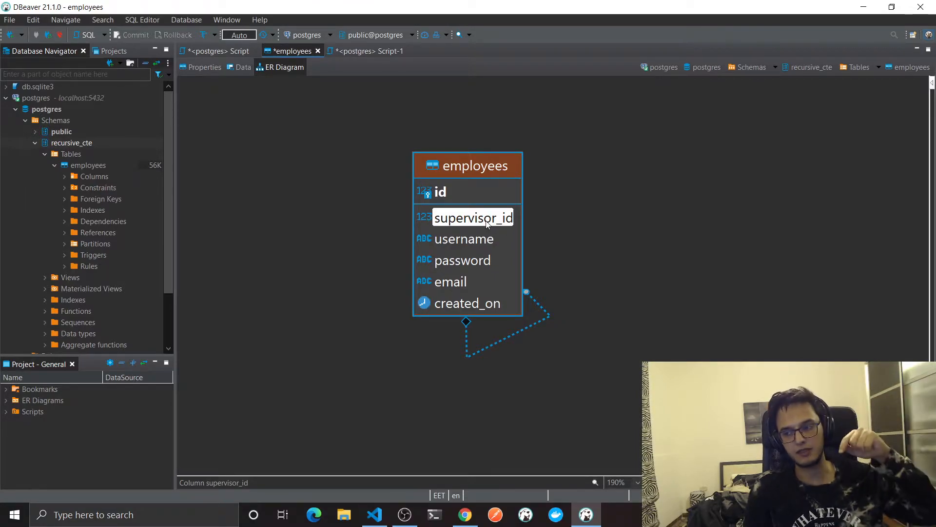
mouse_move(243, 67)
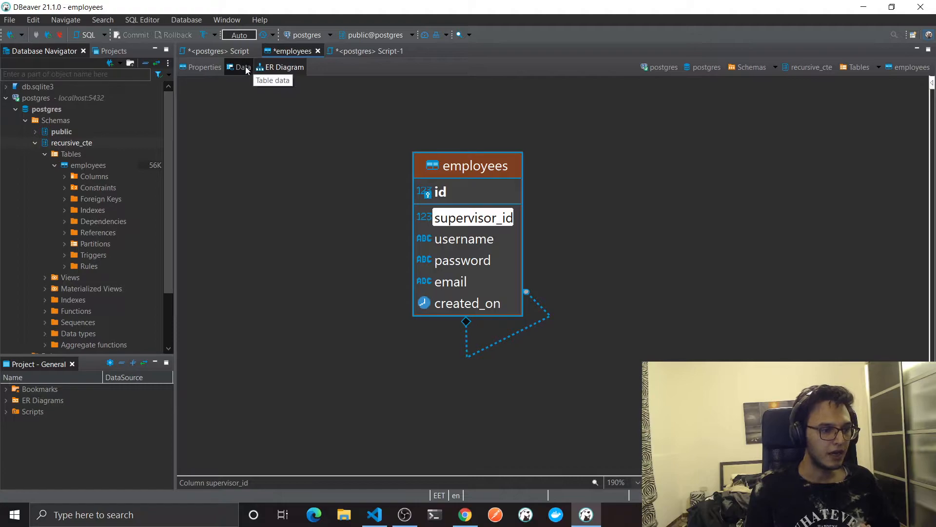
left_click(243, 66)
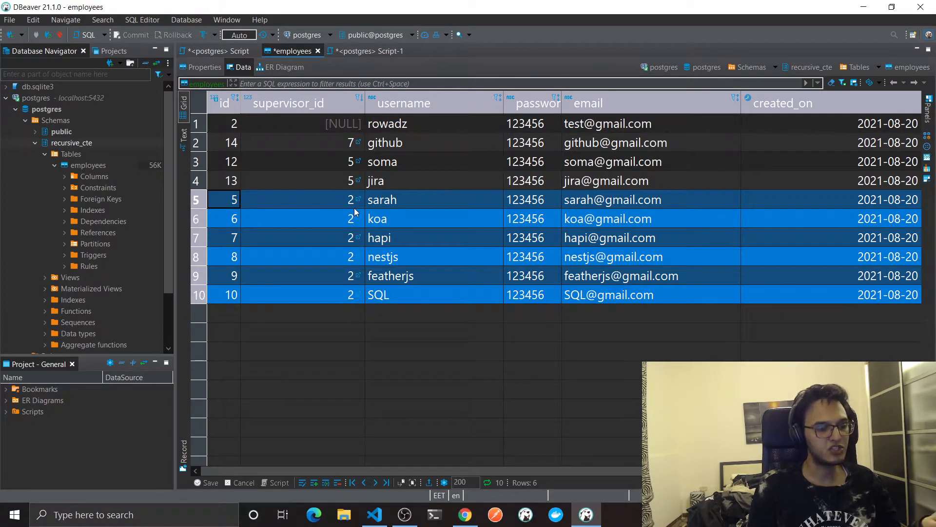
mouse_move(226, 160)
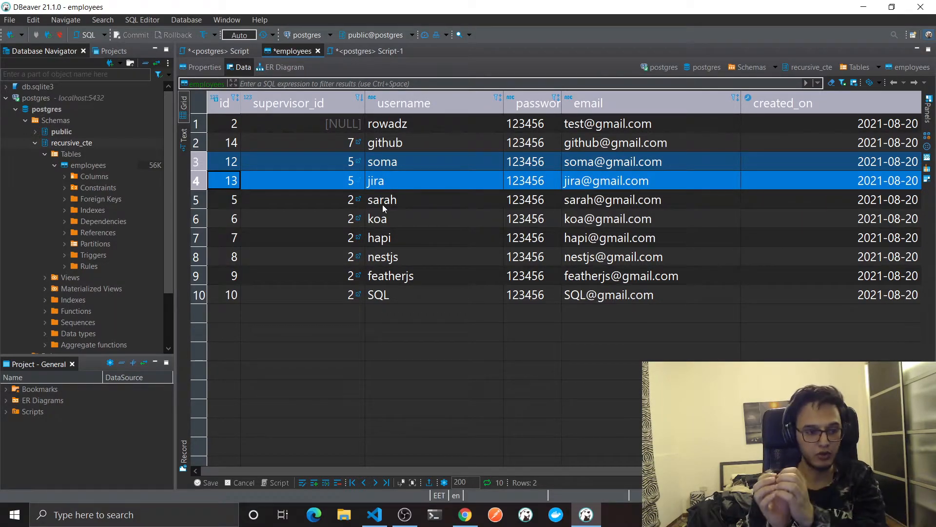
- Walk through rows to trace github up to hapi and rowadz, the top supervisor with no supervisor
left_click(198, 142)
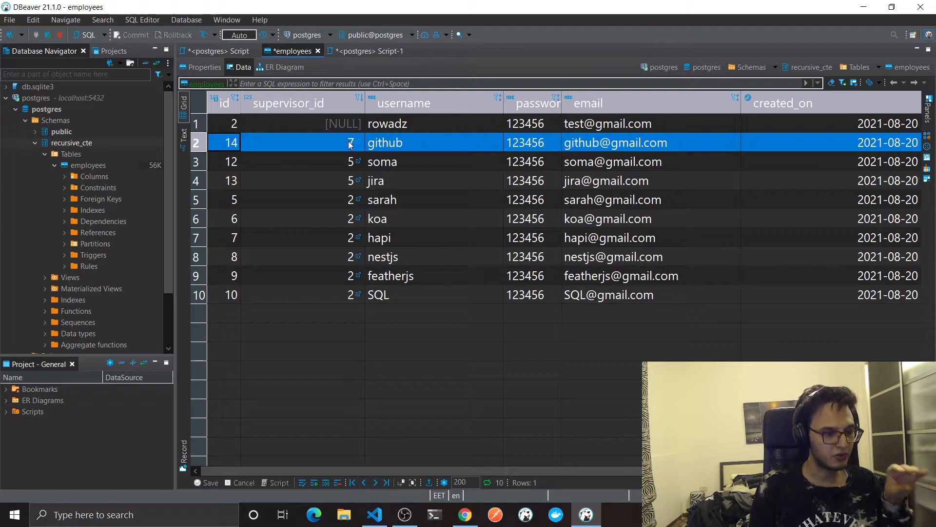
left_click(224, 237)
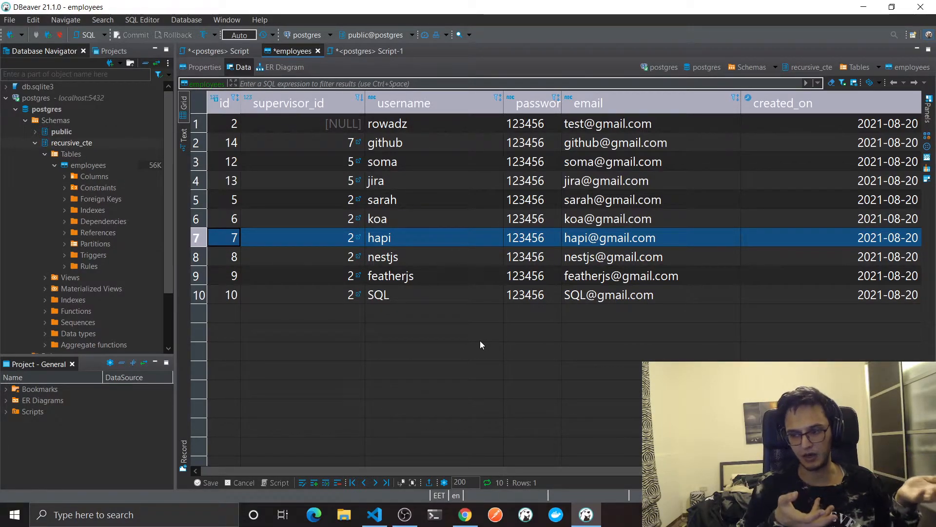
mouse_move(630, 352)
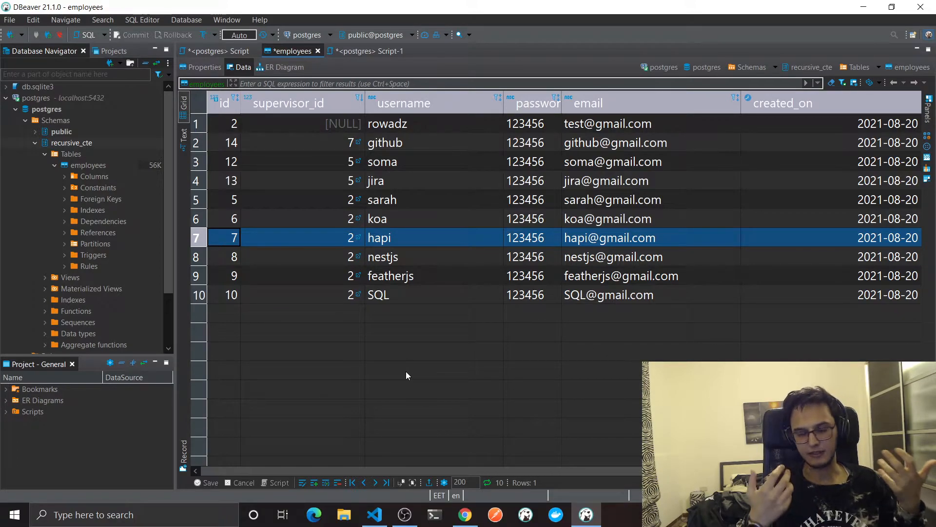
mouse_move(410, 316)
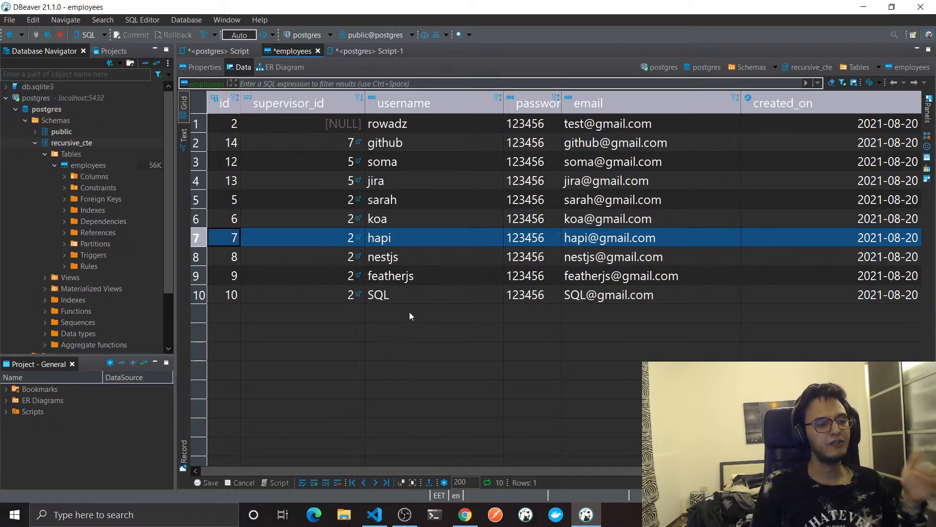
mouse_move(394, 331)
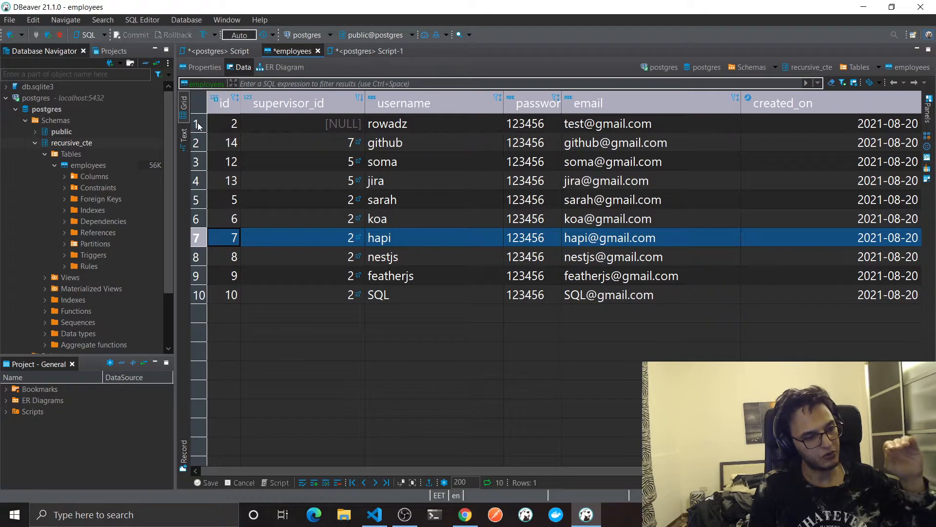
left_click(224, 124)
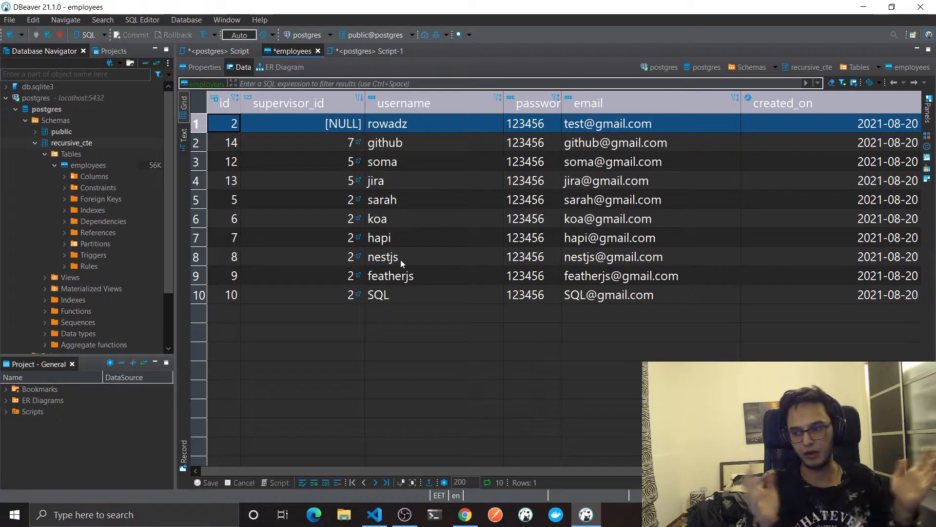
mouse_move(404, 224)
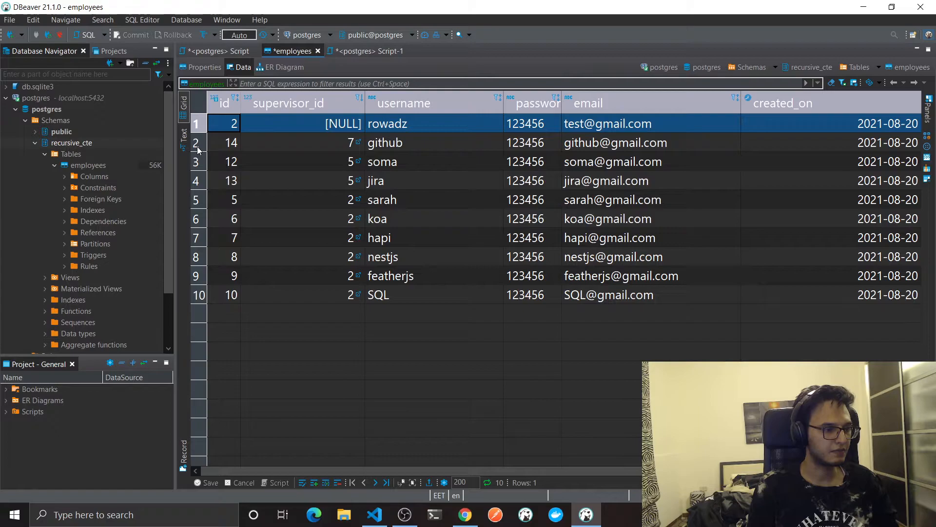
left_click(393, 142)
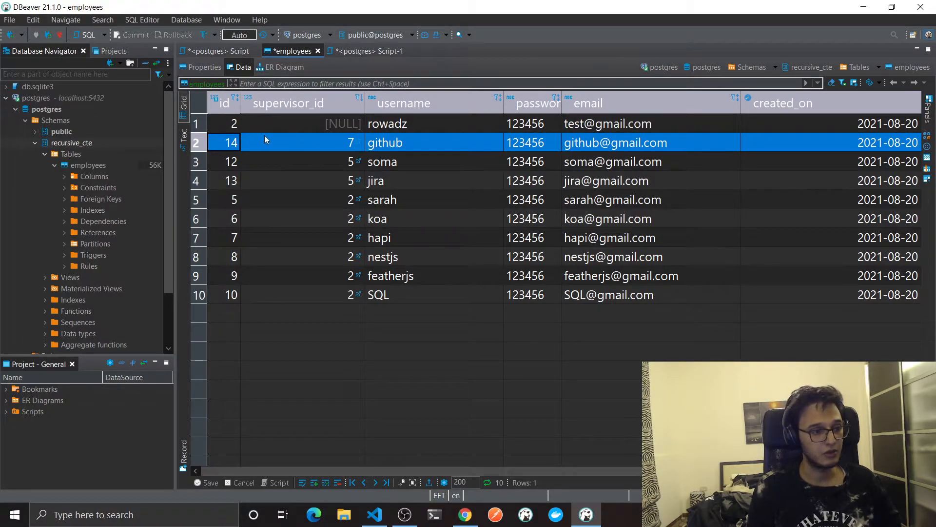
left_click(224, 124)
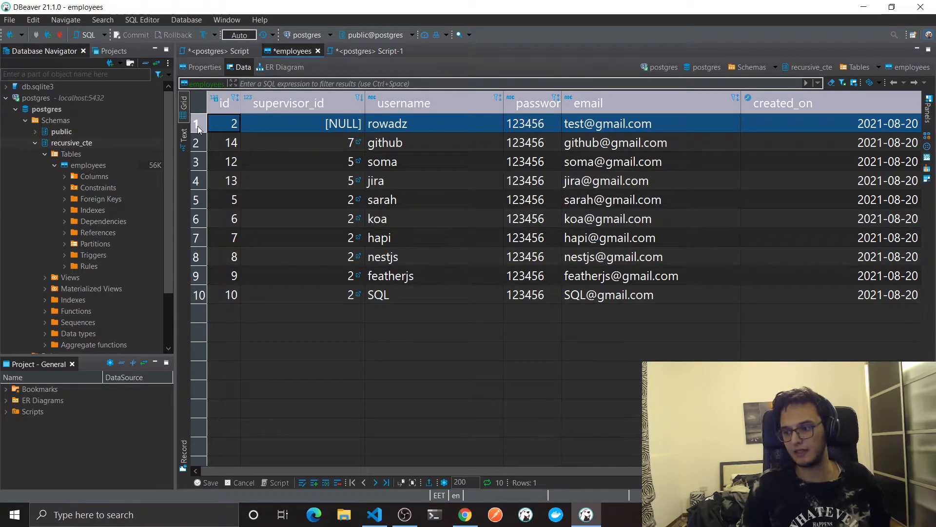
- Return to the PostgreSQL recursive query tutorial in Chrome and review its introduction
left_click(464, 514)
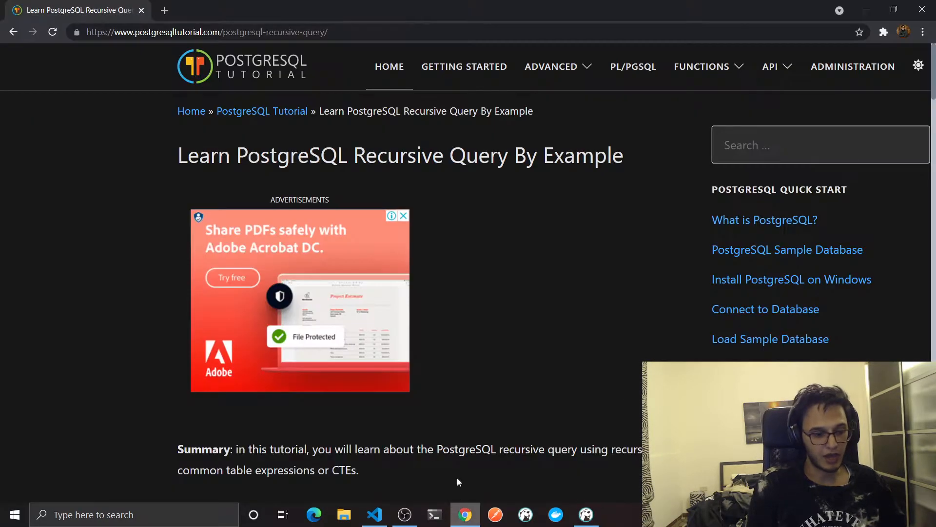
mouse_move(90, 176)
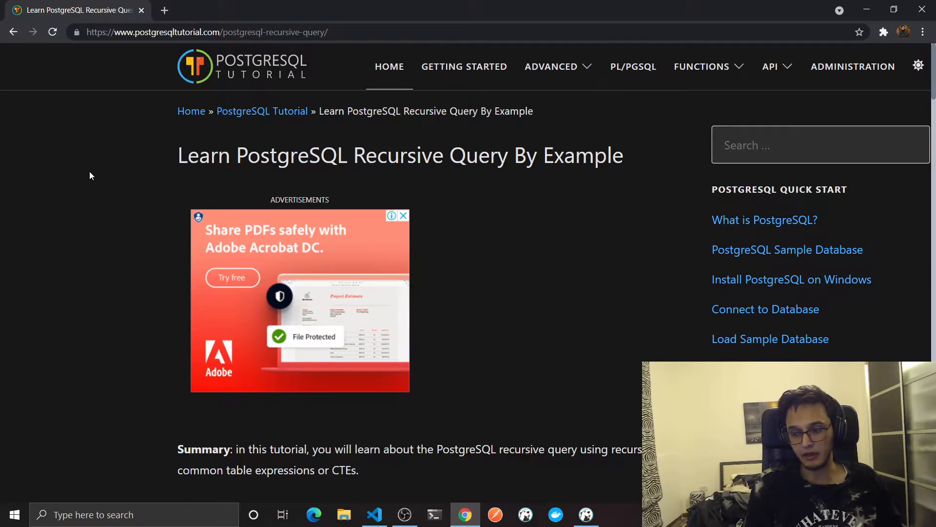
mouse_move(100, 214)
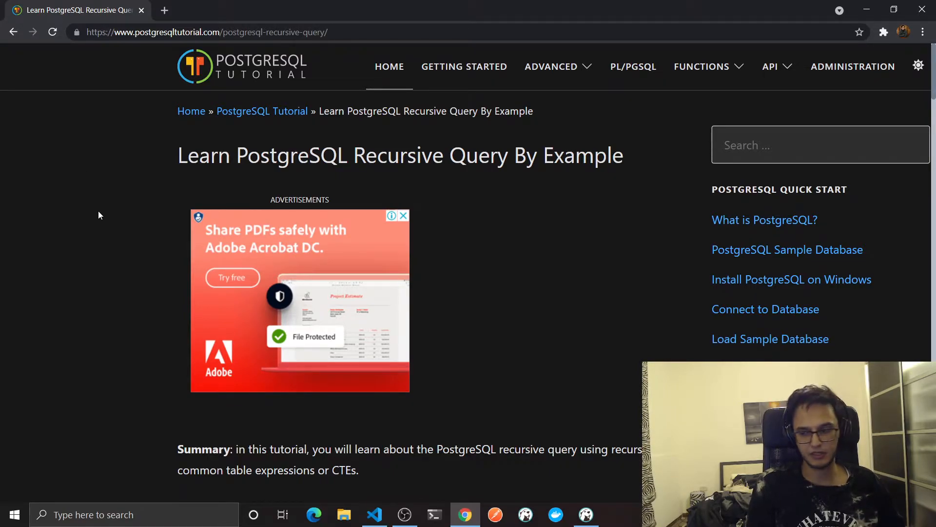
scroll("down", 3)
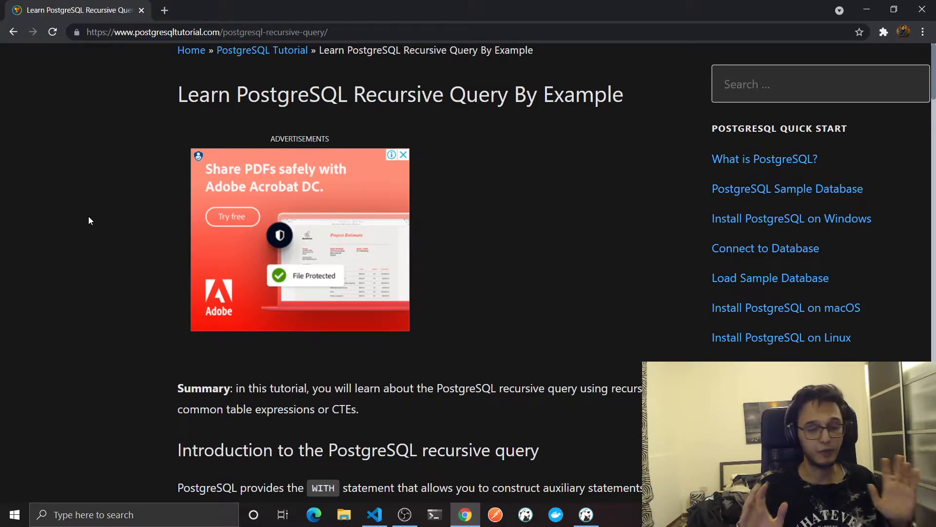
scroll("down", 3)
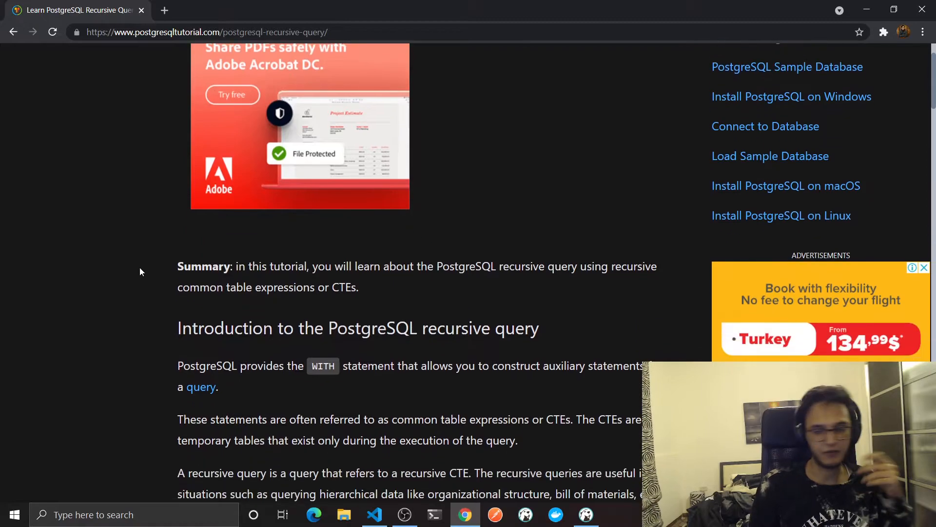
scroll("up", 3)
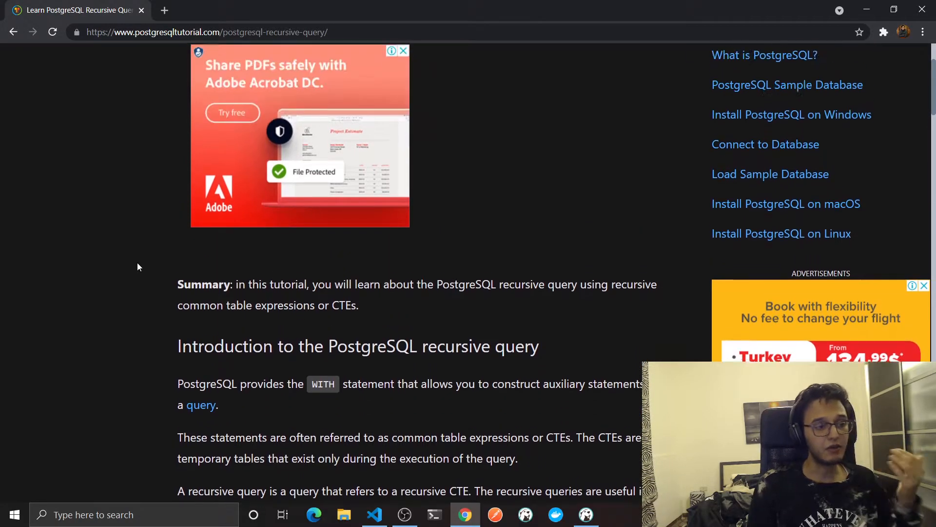
scroll("up", 3)
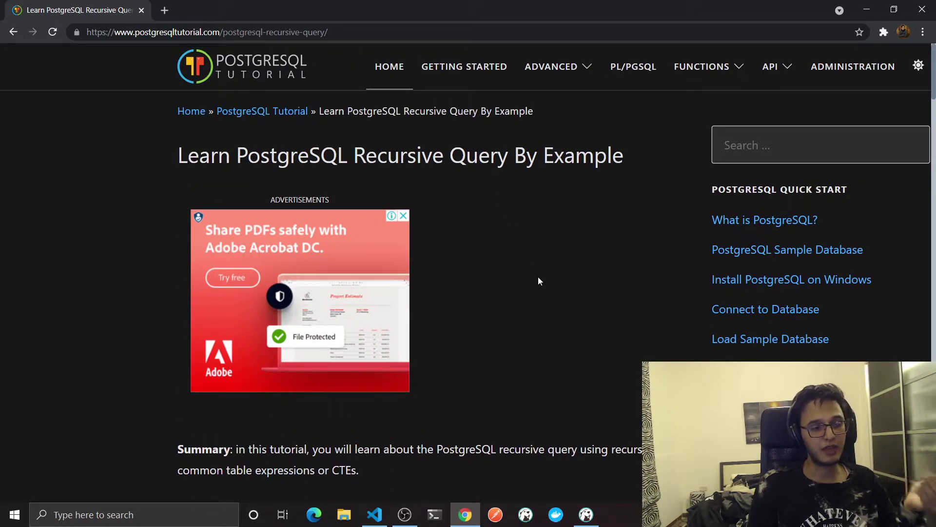
scroll("down", 3)
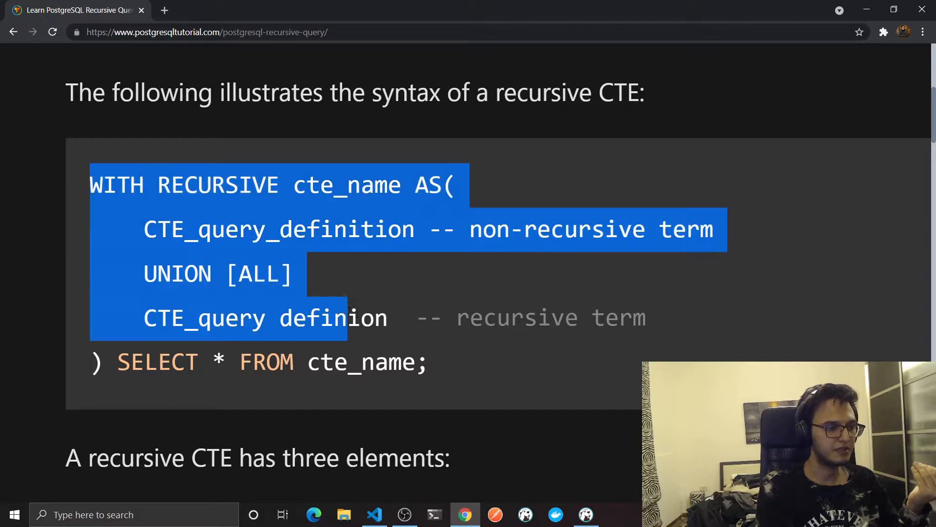
- Select the WITH RECURSIVE syntax template on the tutorial page and switch to DBeaver
left_click(454, 377)
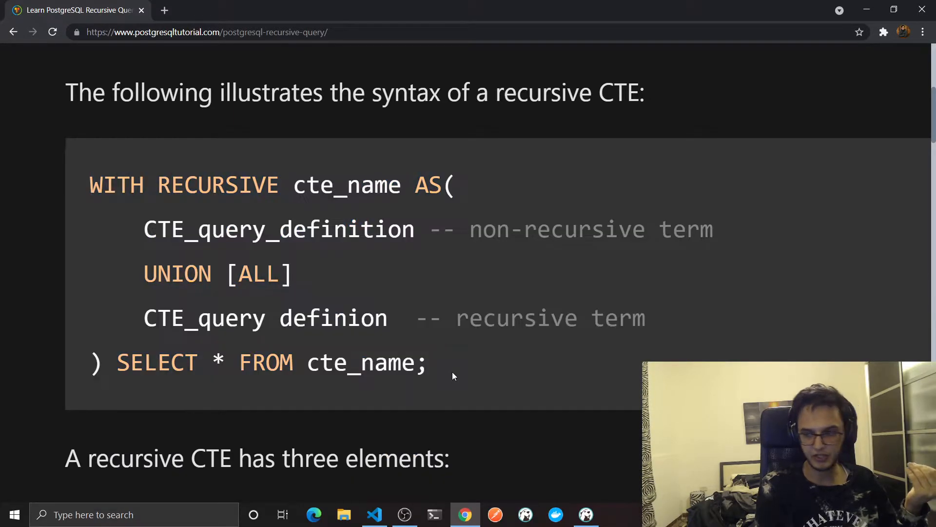
mouse_move(311, 288)
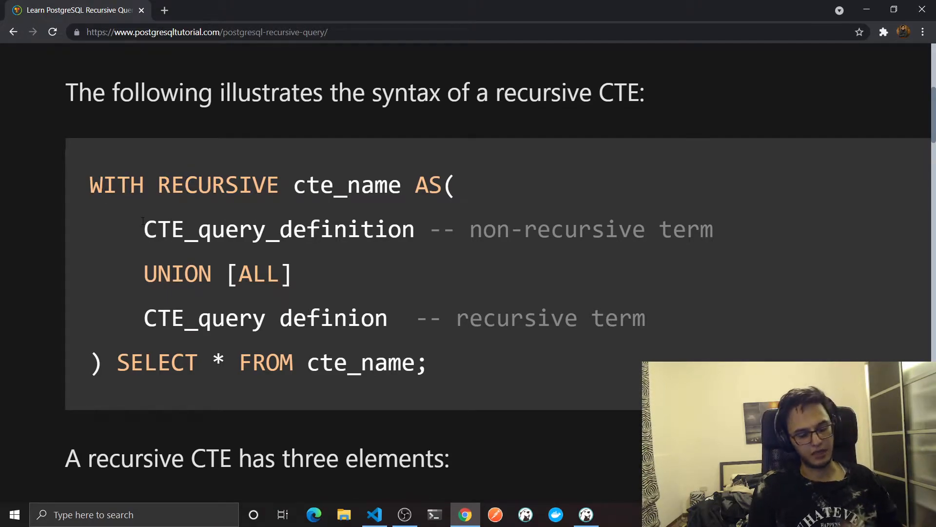
left_click_drag(143, 229, 616, 229)
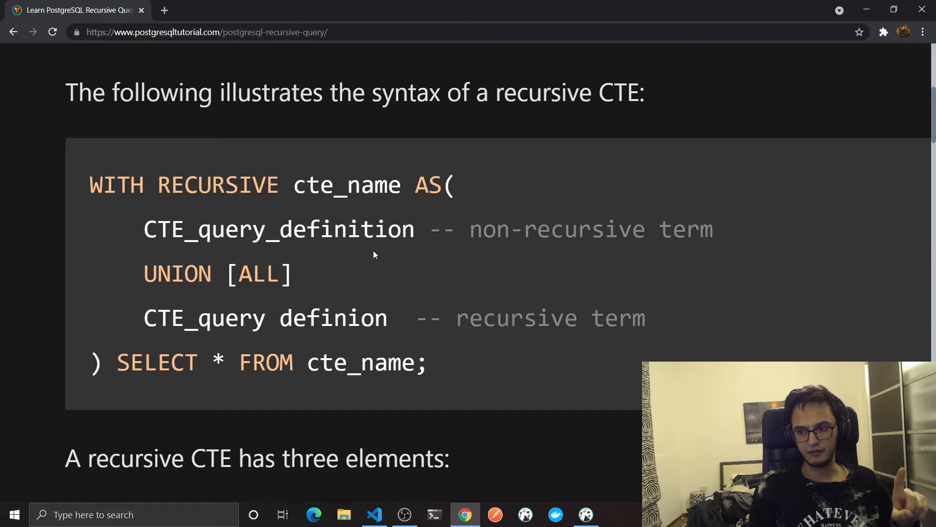
mouse_move(275, 249)
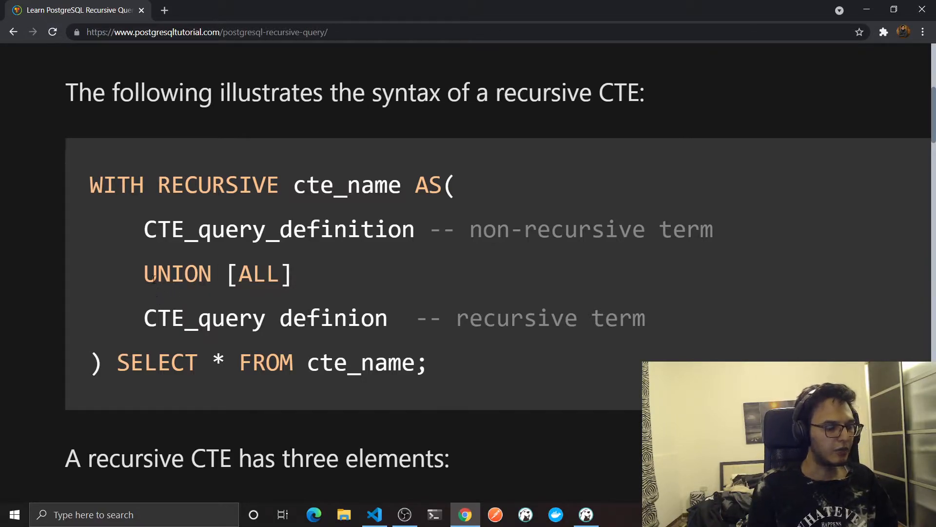
left_click_drag(144, 318, 644, 318)
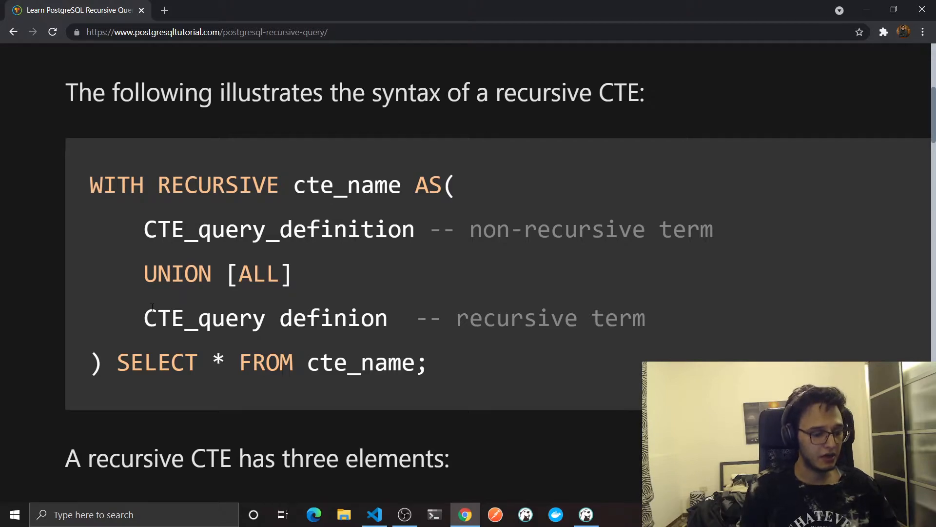
left_click_drag(144, 318, 510, 317)
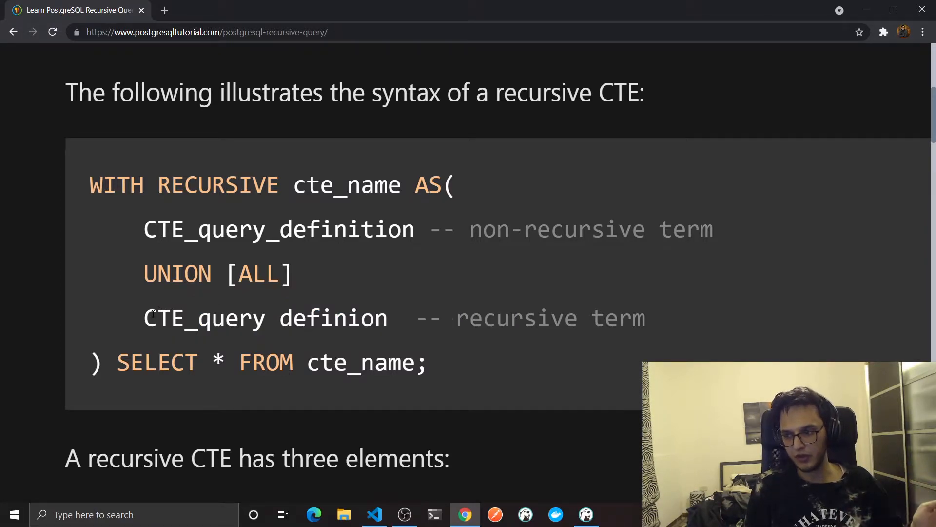
left_click_drag(144, 317, 365, 303)
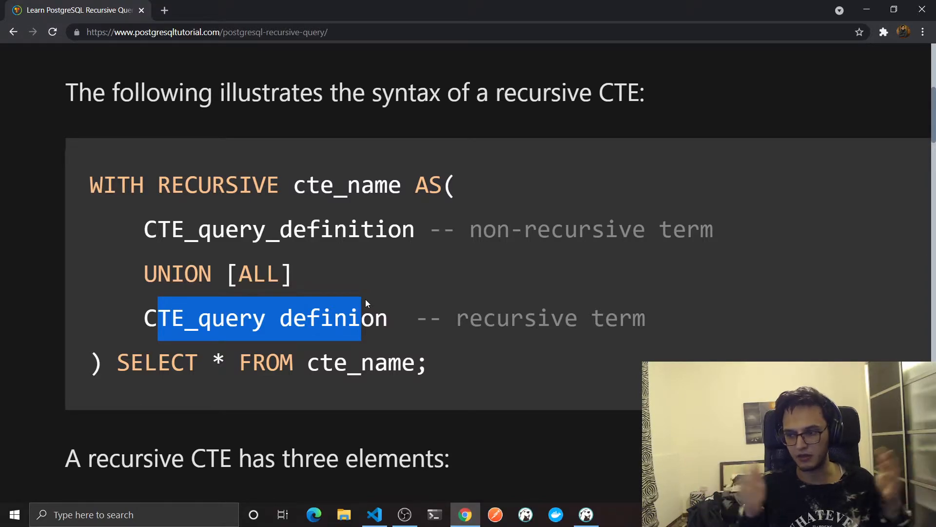
scroll("down", 3)
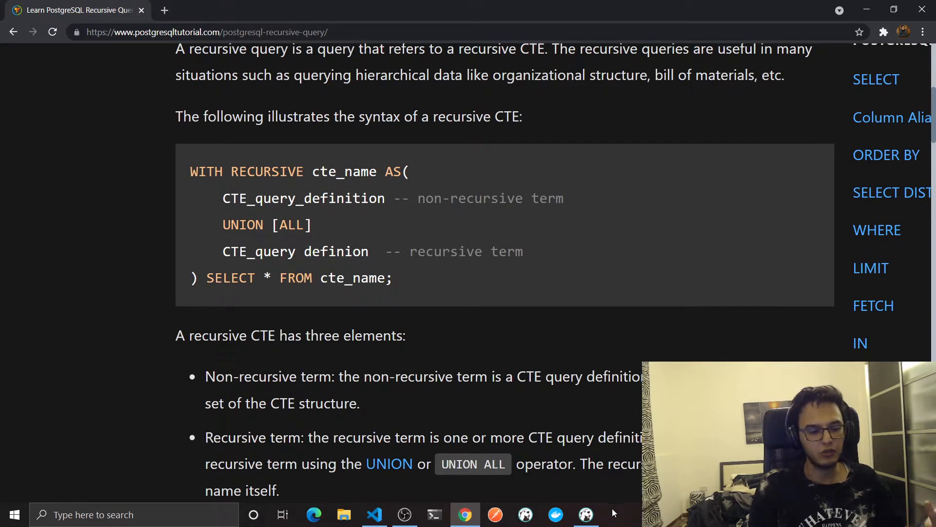
left_click(585, 513)
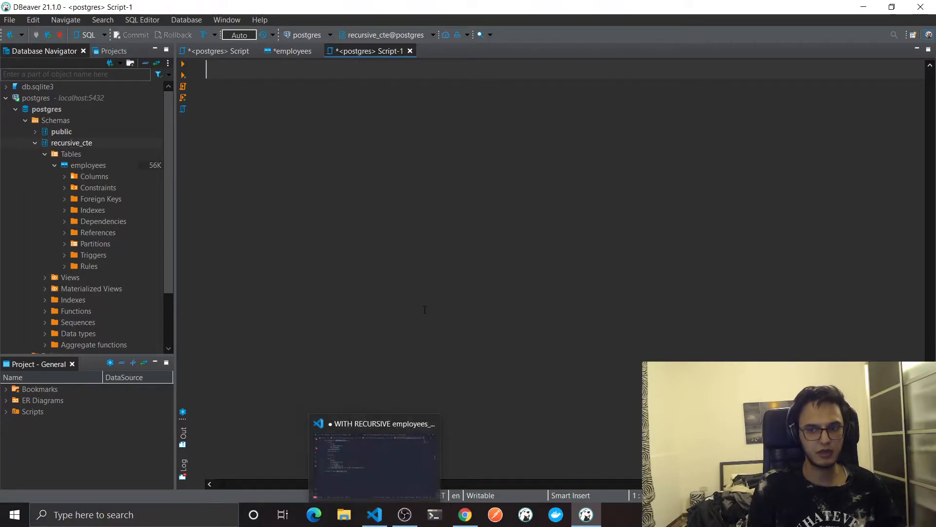
- Paste the template into Script-1, rename cte_name to employees_tree, and show the employees data
type("sdasdasd")
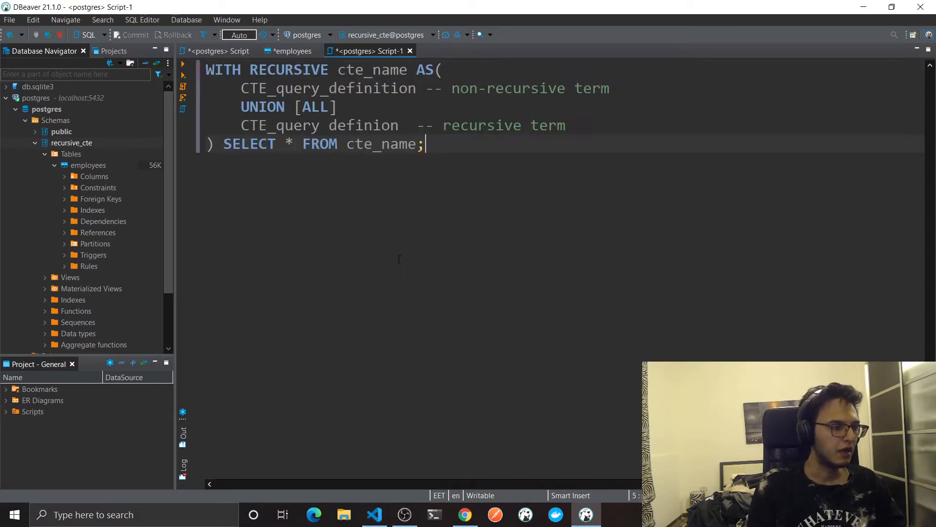
double_click(288, 70)
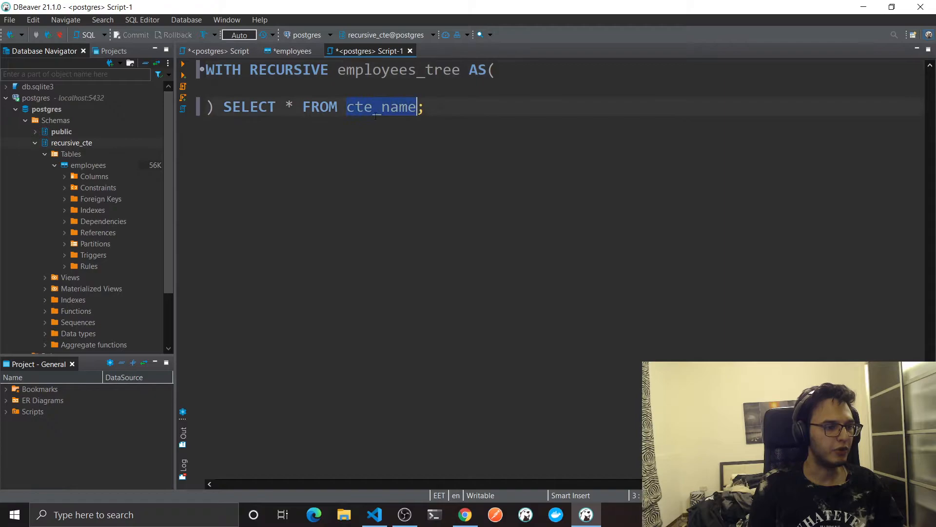
type("employees_tree")
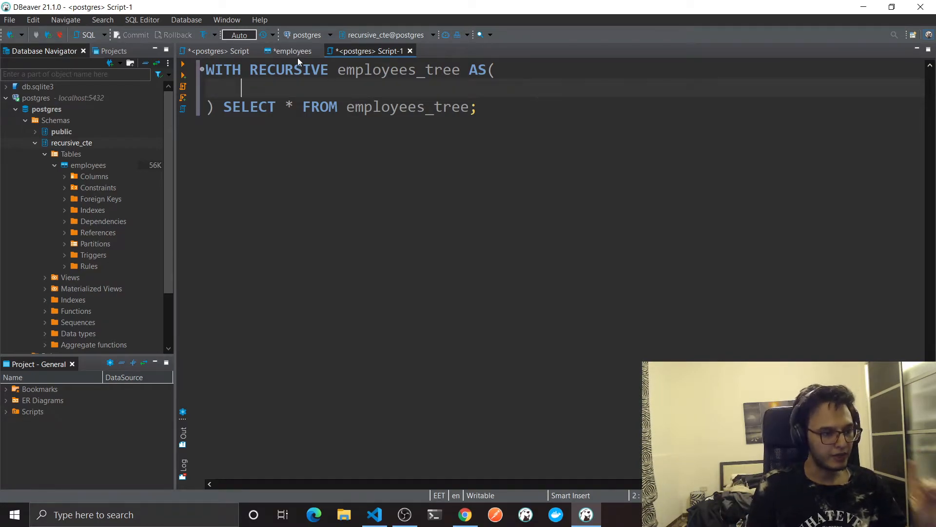
left_click(291, 50)
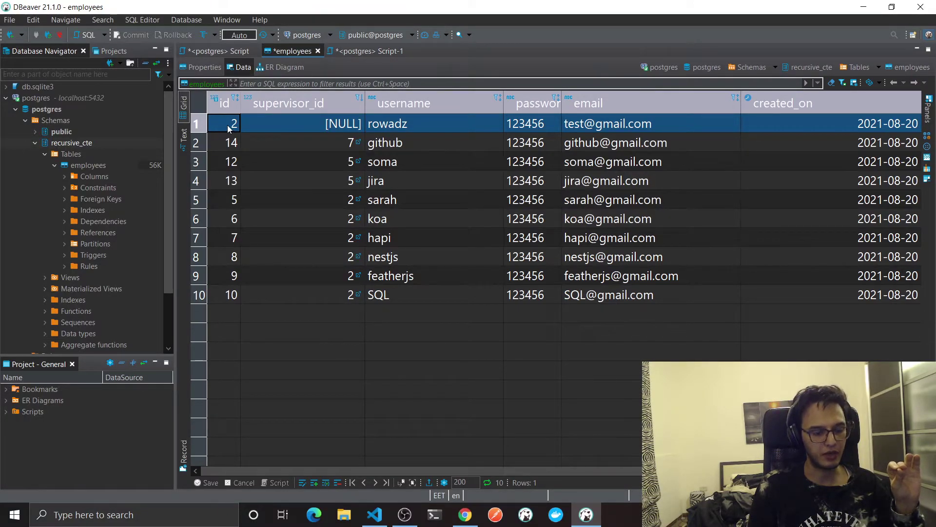
mouse_move(412, 281)
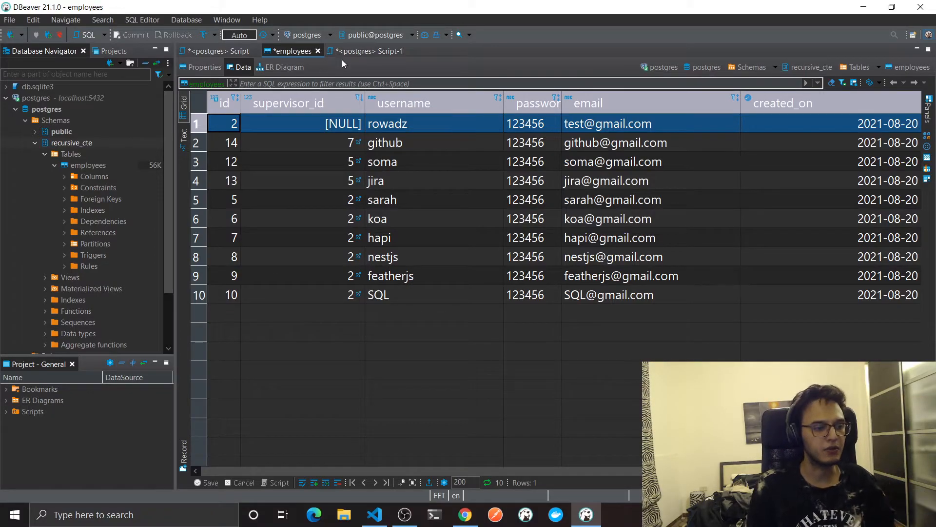
- Write the anchor query 'select * from employees e1 where e1.id = 2' followed by union all
left_click(369, 51)
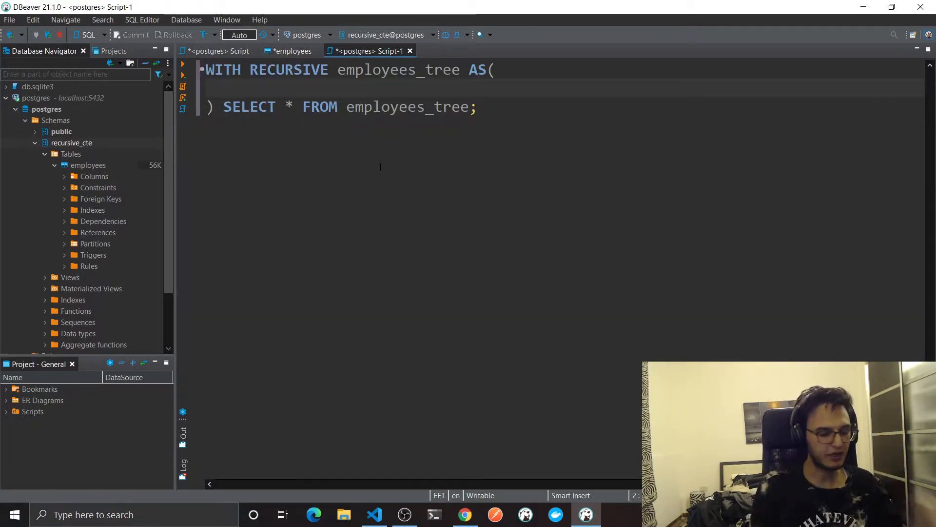
type("select")
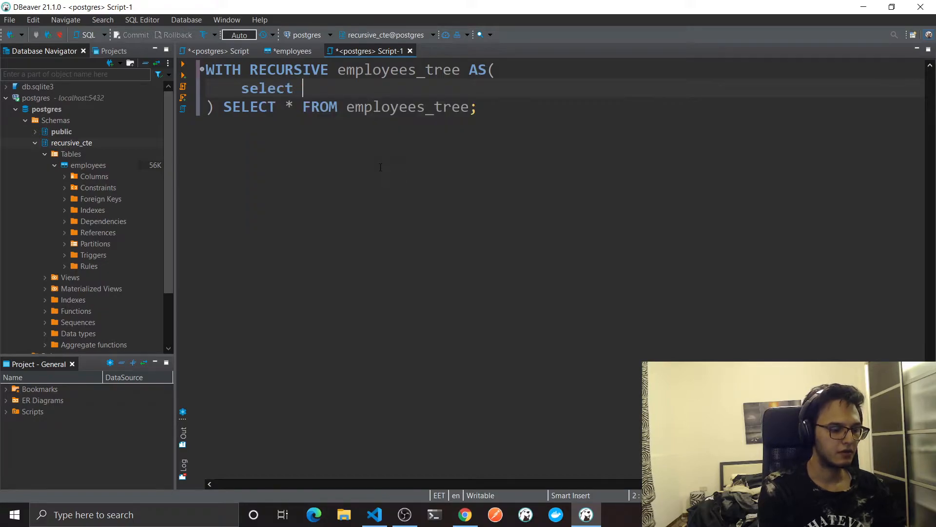
type("*")
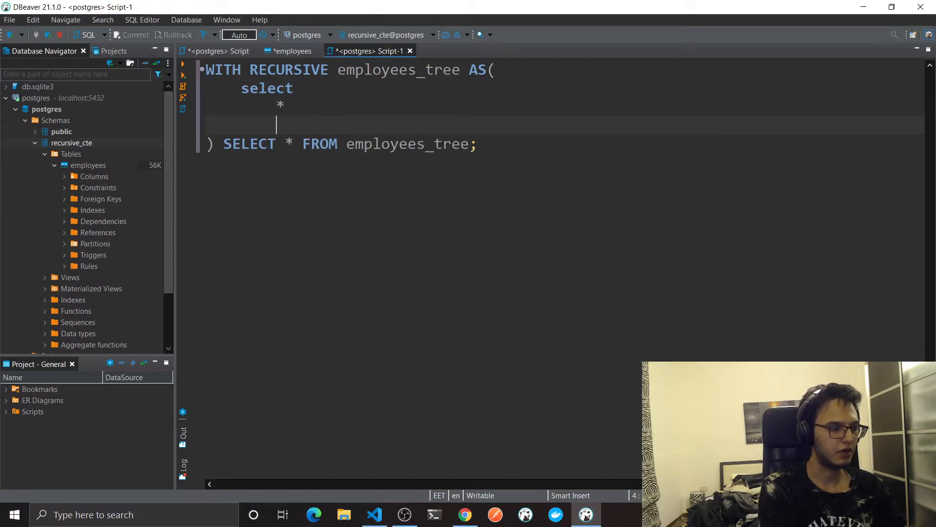
type("from em")
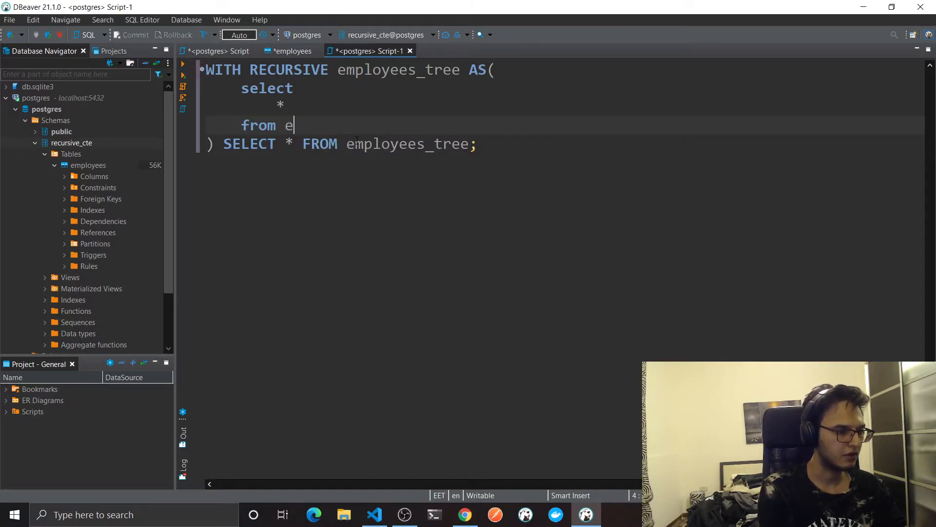
type("mployees e")
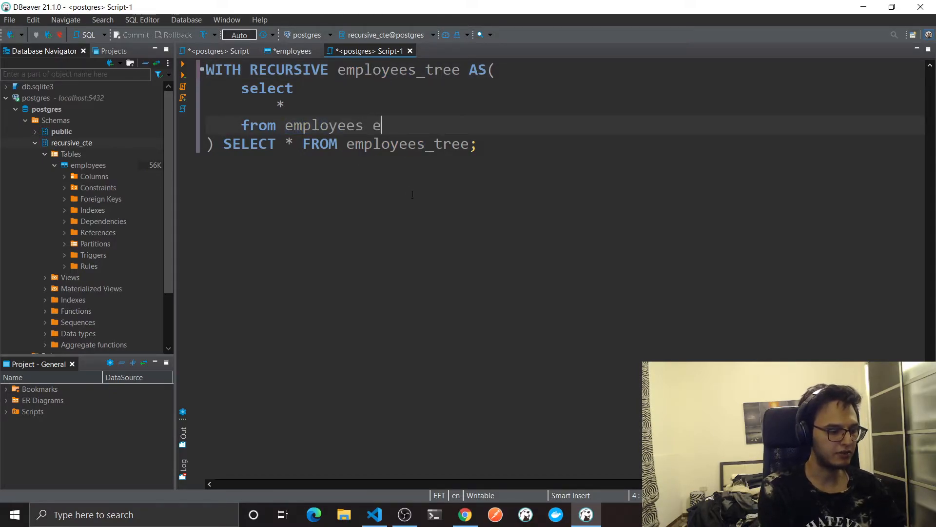
type("1")
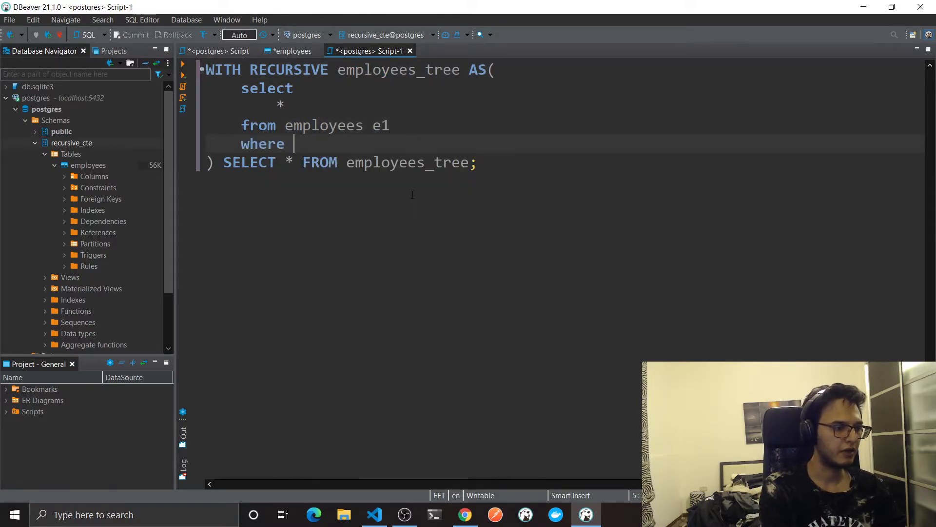
type("e1.i")
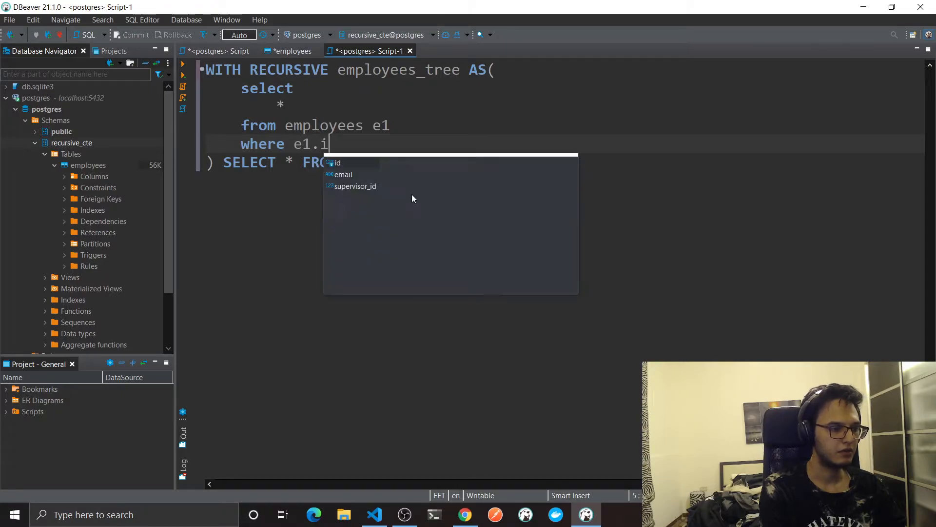
type("d = 2")
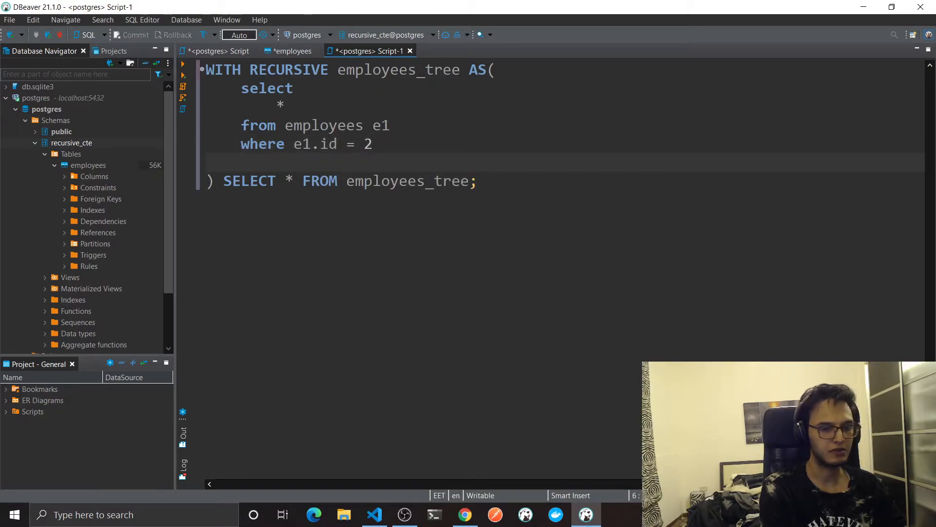
type("union all")
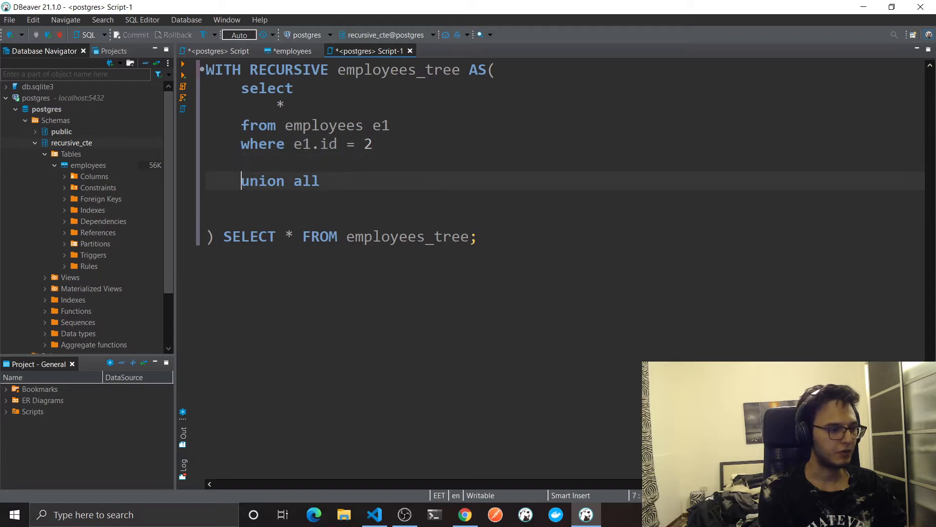
- Write the recursive term 'select * from employees e2 join employees_tree et on'
type("se")
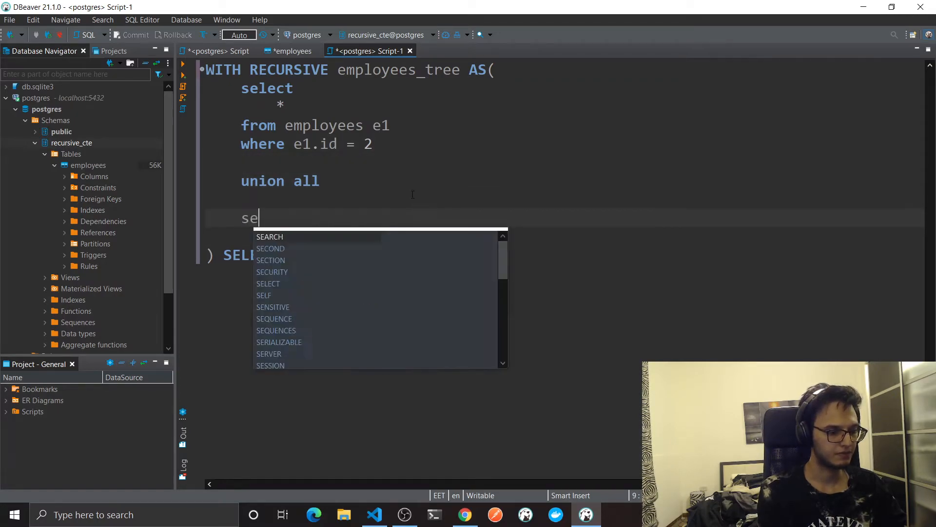
type("lect")
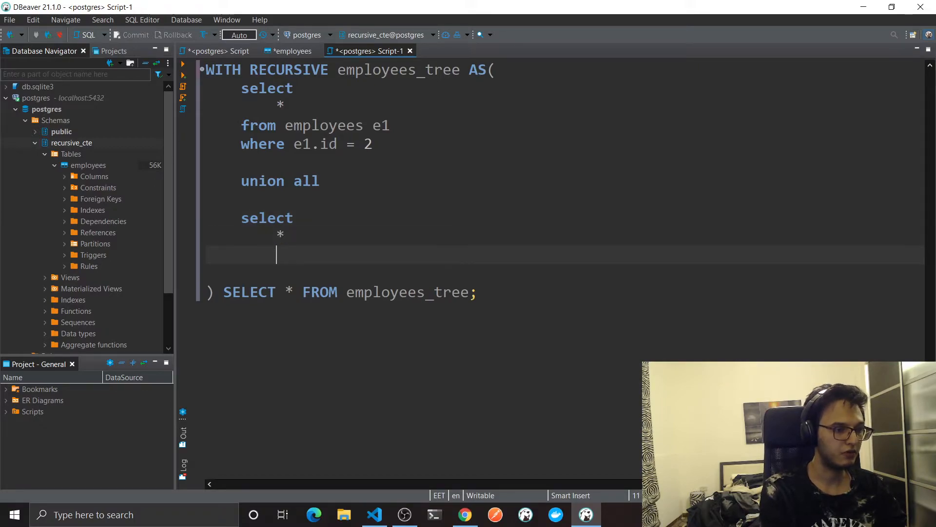
type("from")
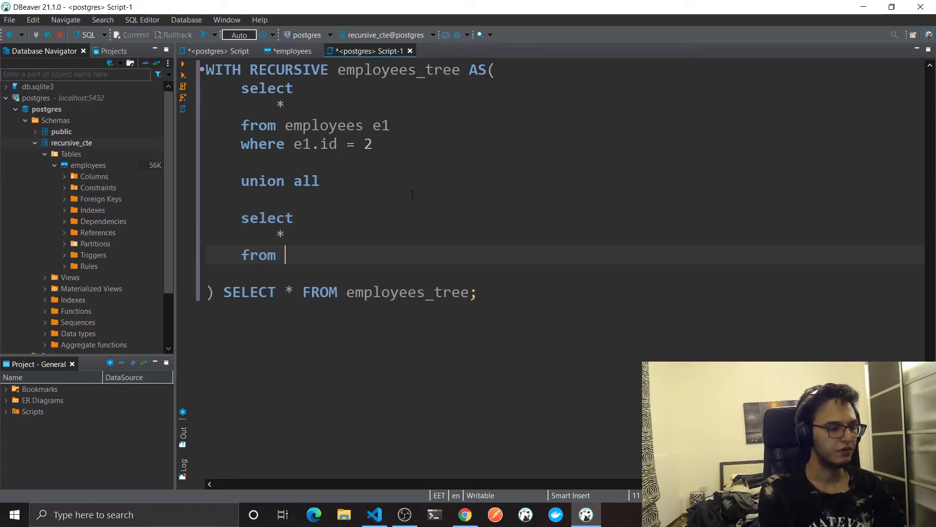
type("employees e2")
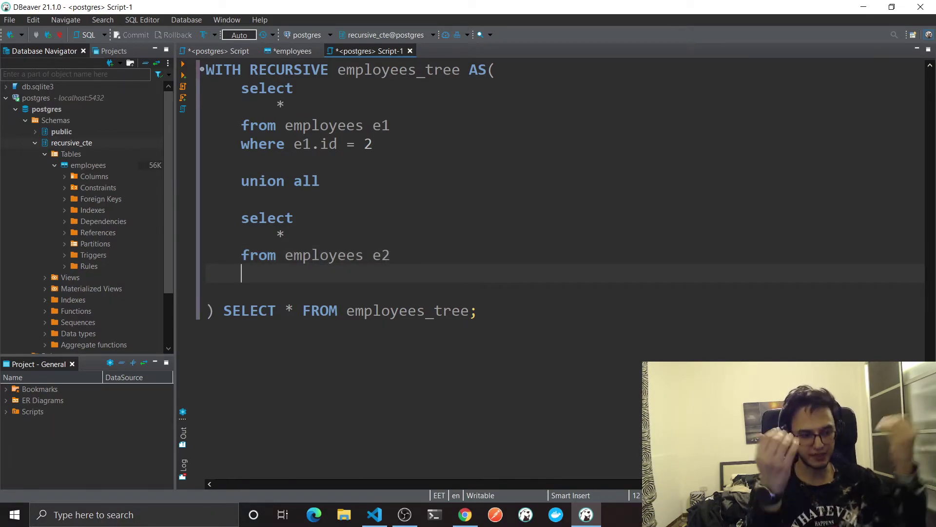
type("join employees_tree")
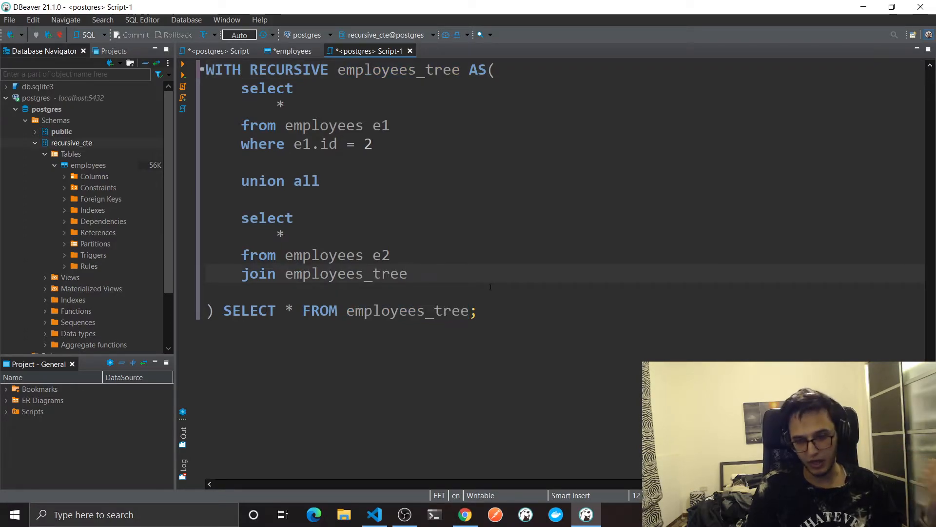
mouse_move(542, 304)
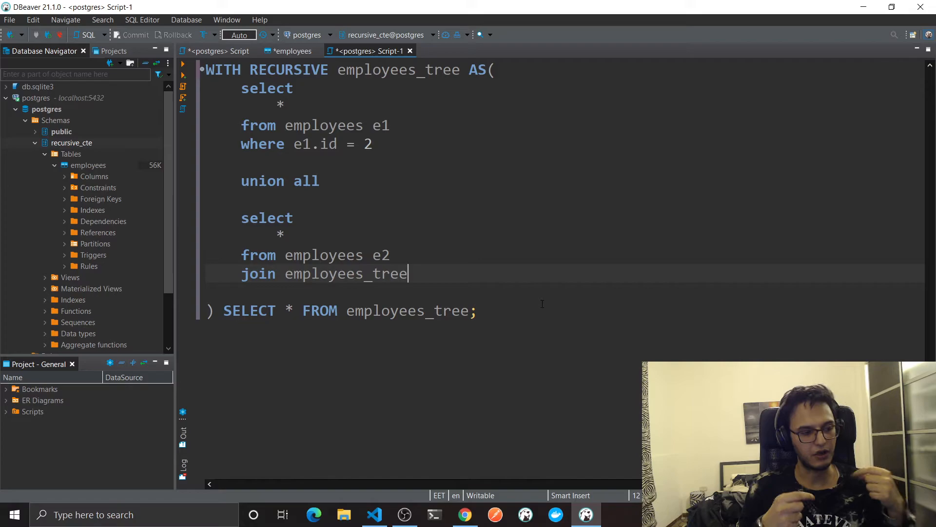
type("\" \"")
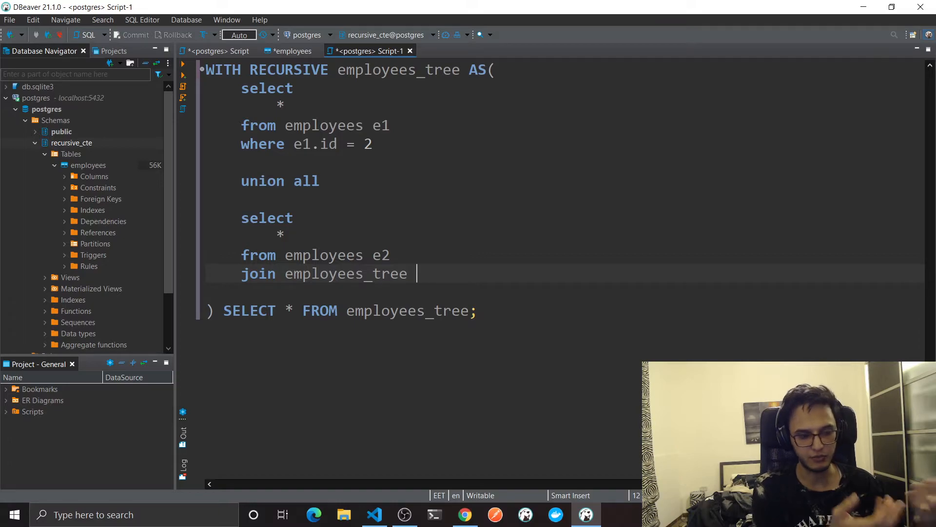
type("et on")
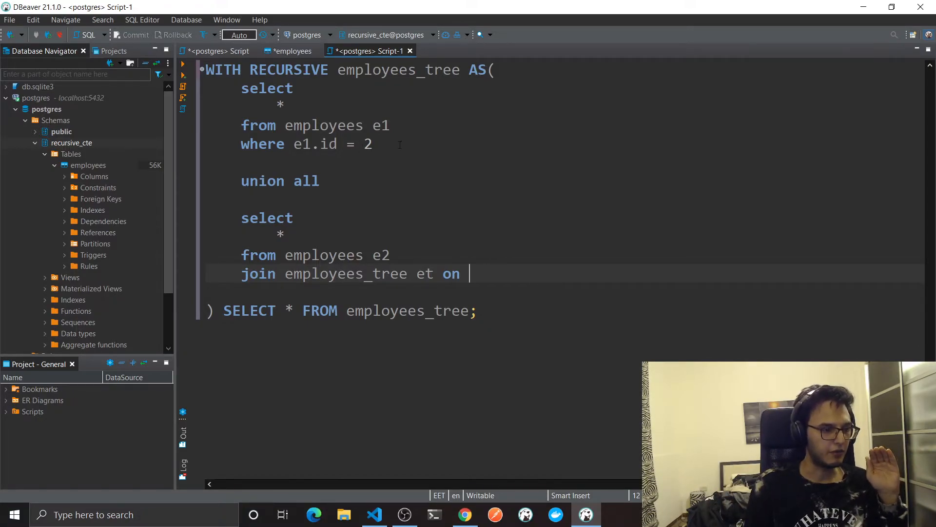
- Complete the join as et.id = e2.supervisor_id, then replace et.id with the literal 2
left_click_drag(241, 88, 372, 145)
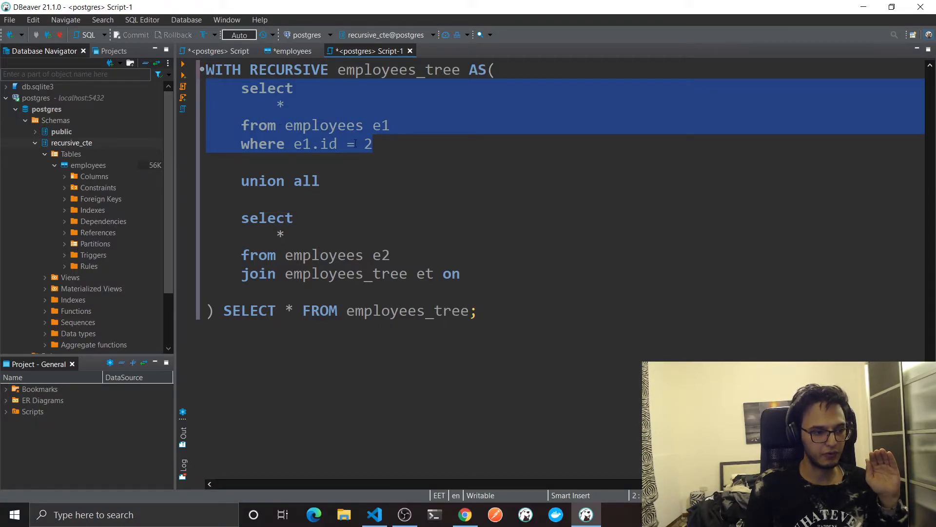
left_click(285, 234)
type(" et")
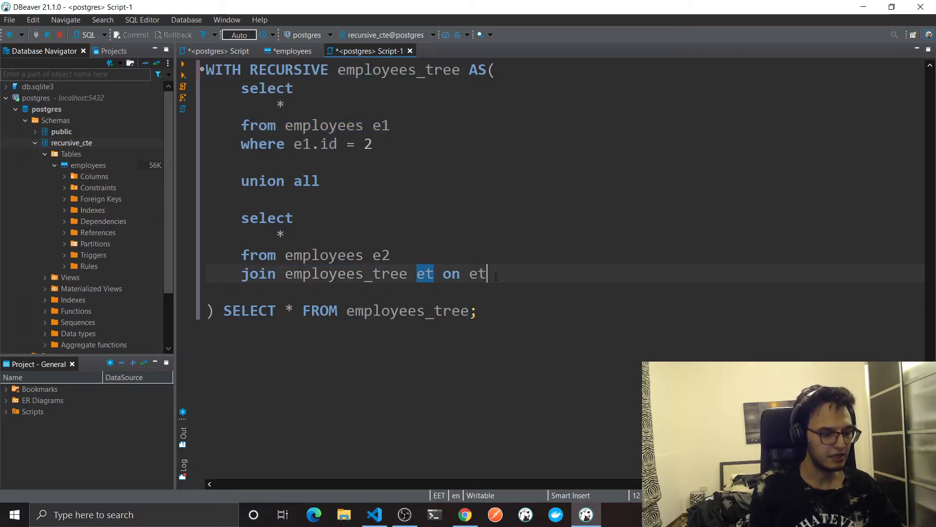
type(".id =")
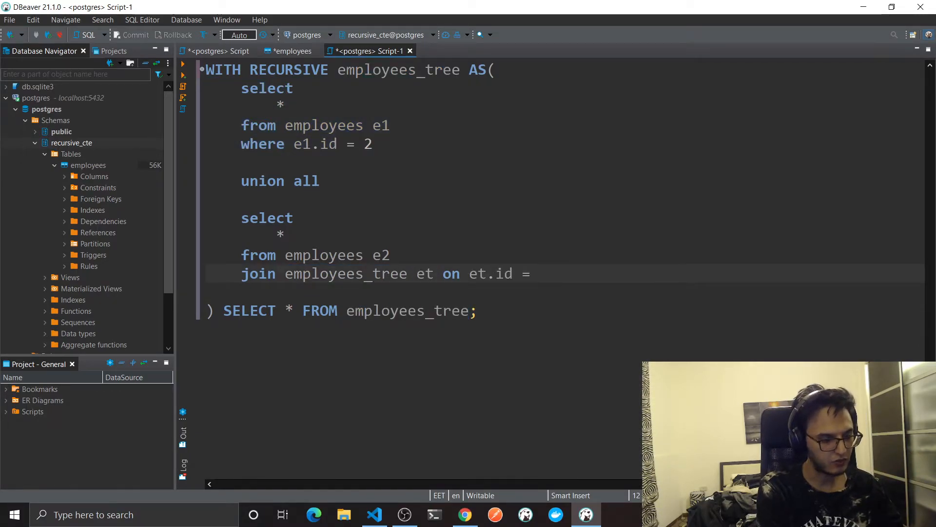
type("e2")
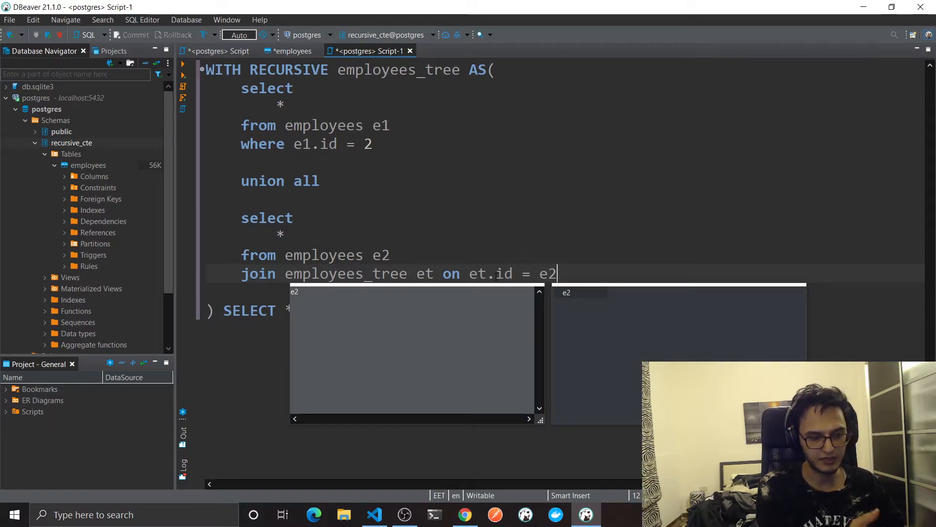
type(".")
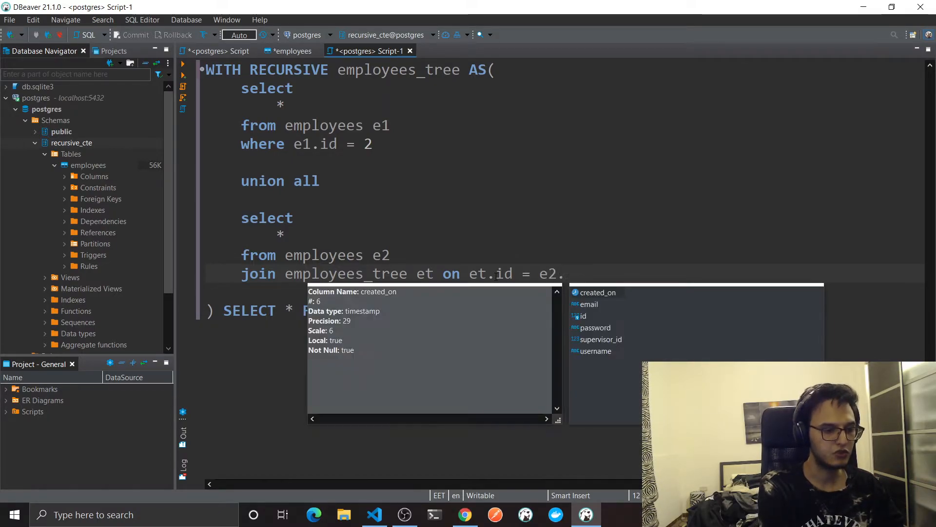
type("supervisor_id")
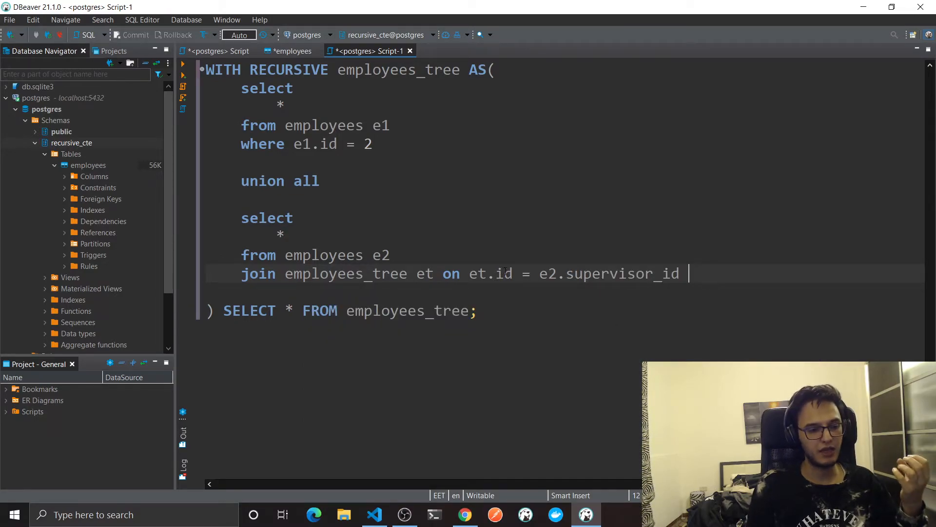
double_click(490, 273)
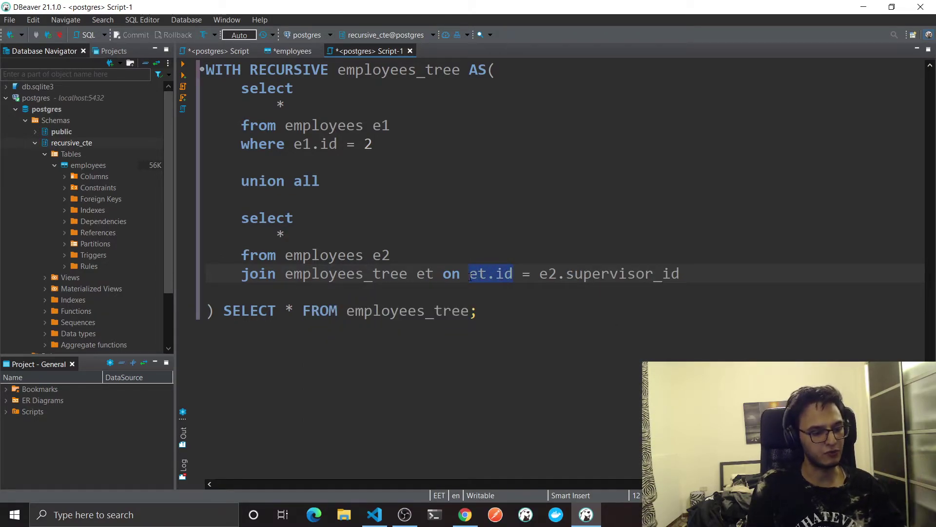
type("2")
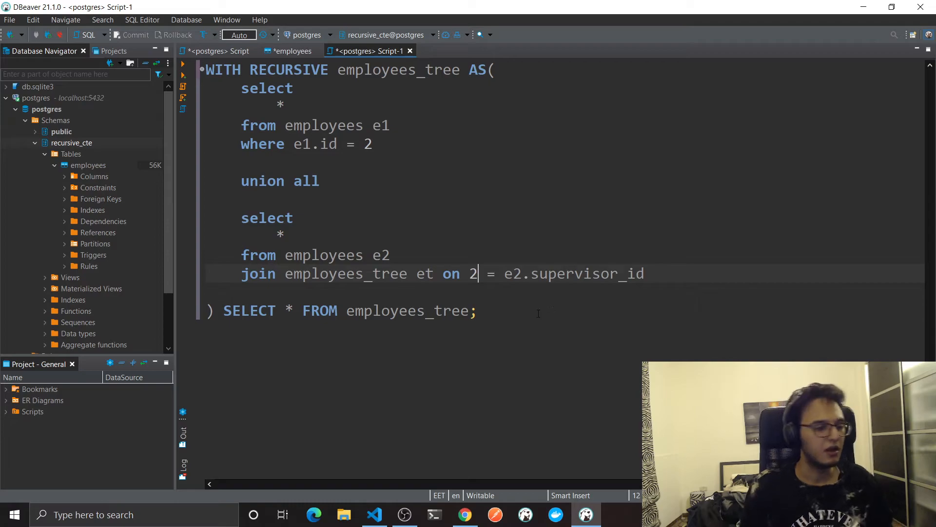
mouse_move(493, 291)
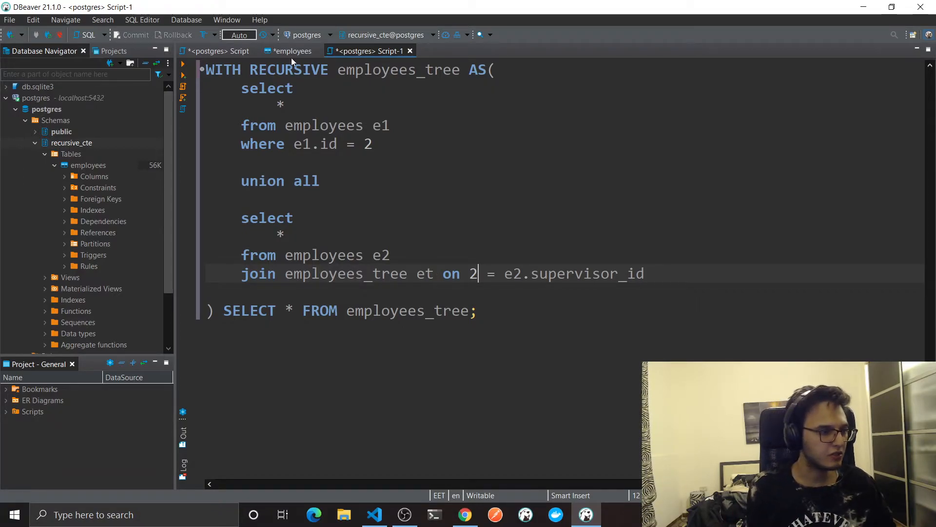
- Check the employees data for rows such as sarah's that report to supervisor 2
left_click(291, 51)
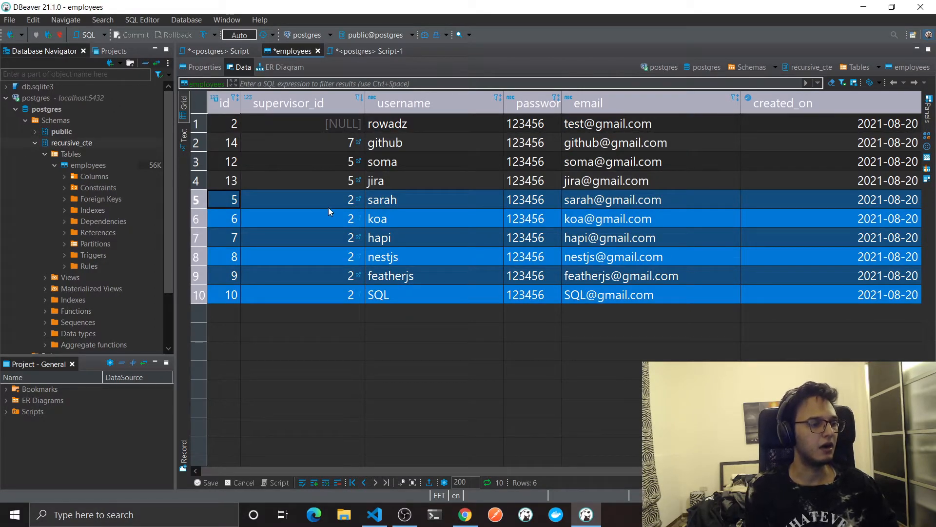
left_click(223, 199)
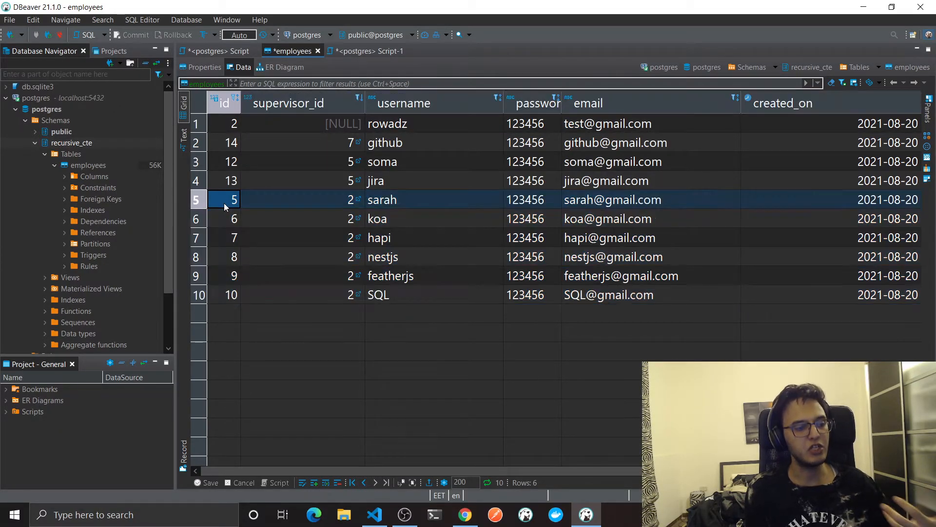
left_click(233, 257)
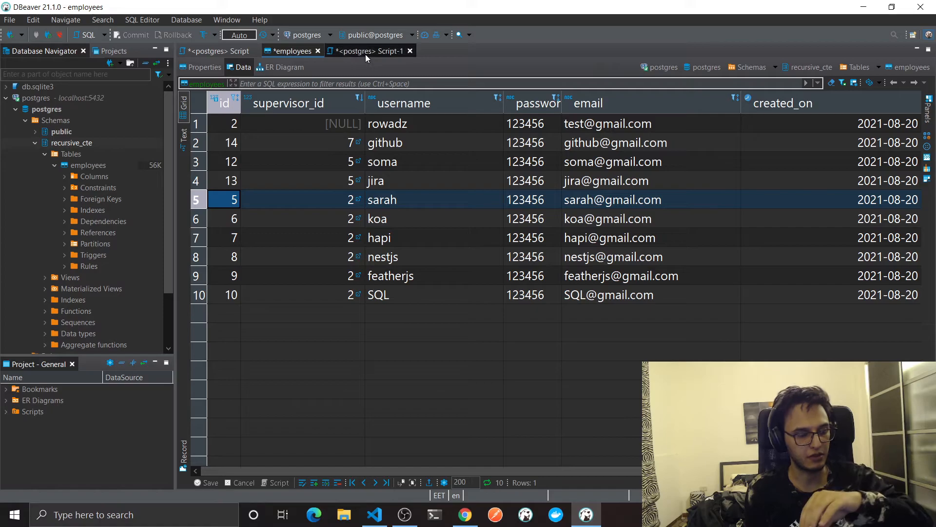
- Restore et.id in the join and select e2.id, e2.supervisor_id, username instead of *
left_click(366, 51)
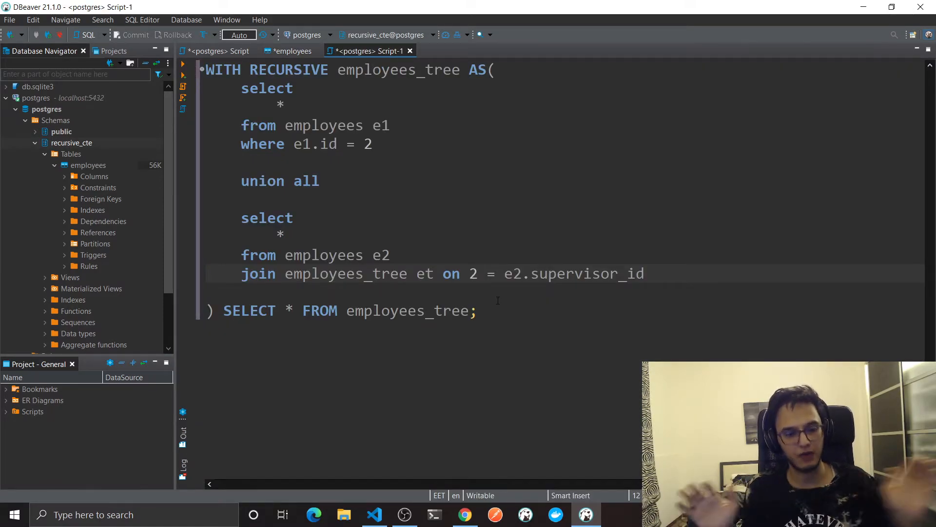
type("et.id")
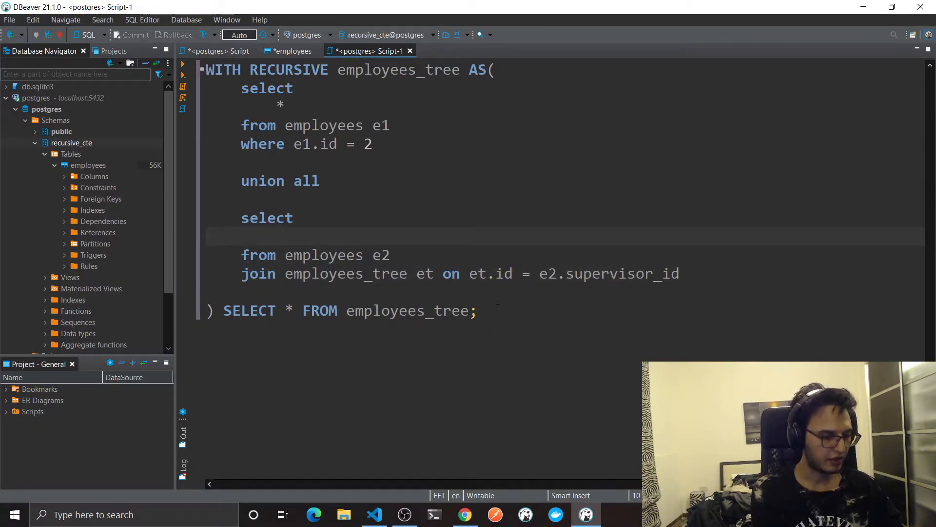
type("e2.id,")
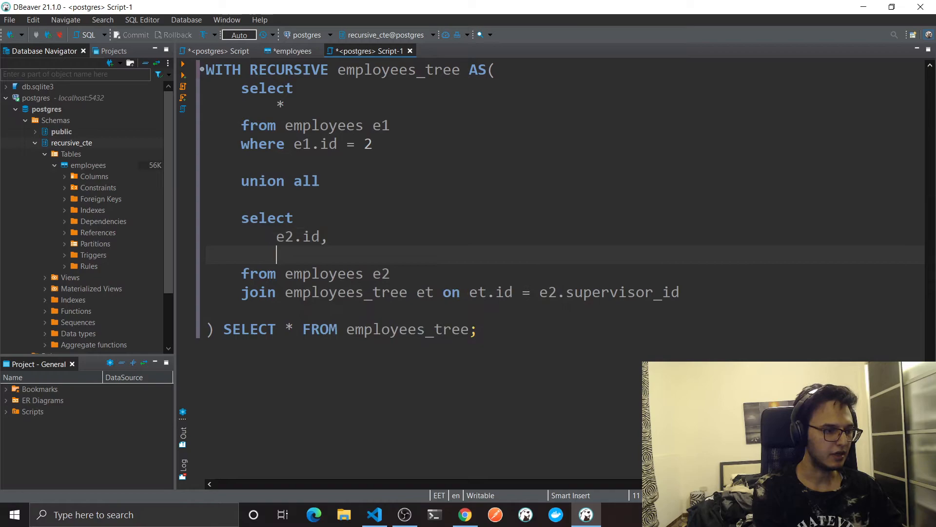
type("e2.supervisor_id ,")
left_click(565, 105)
type("e1.id,")
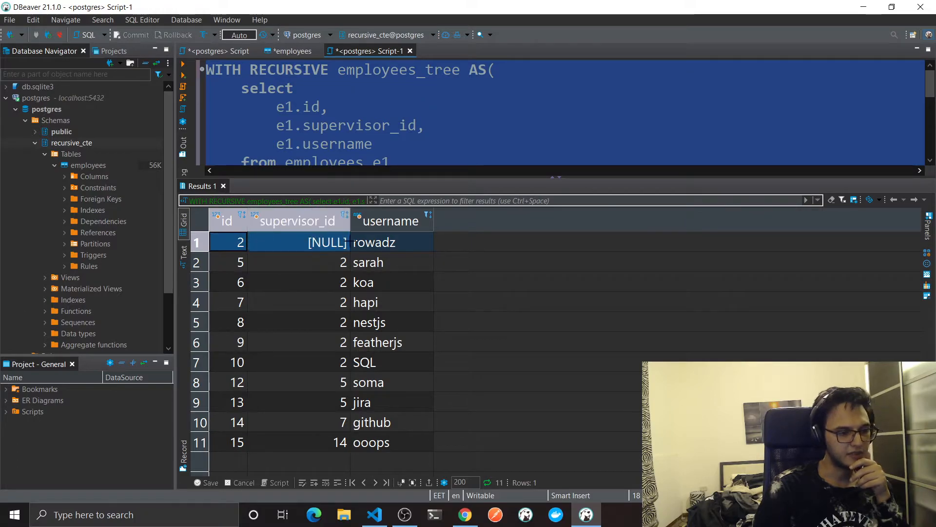
mouse_move(226, 269)
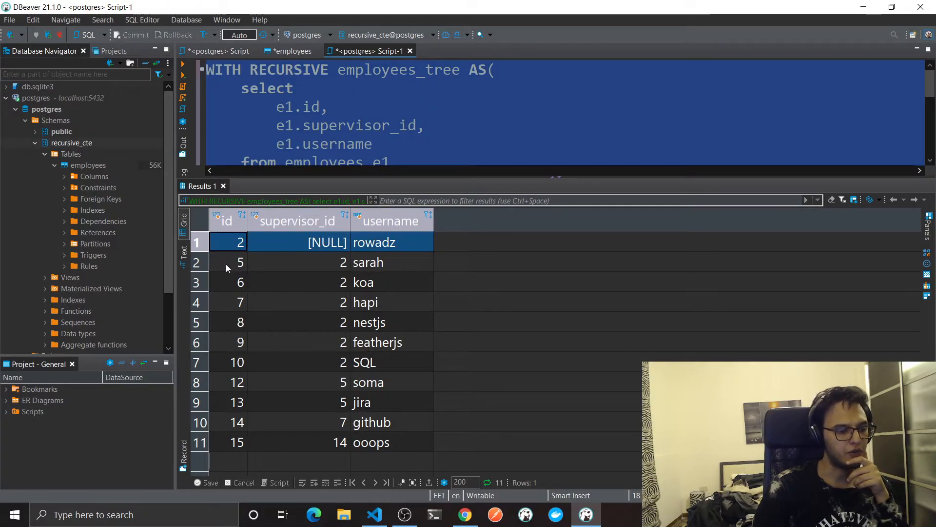
left_click(240, 262)
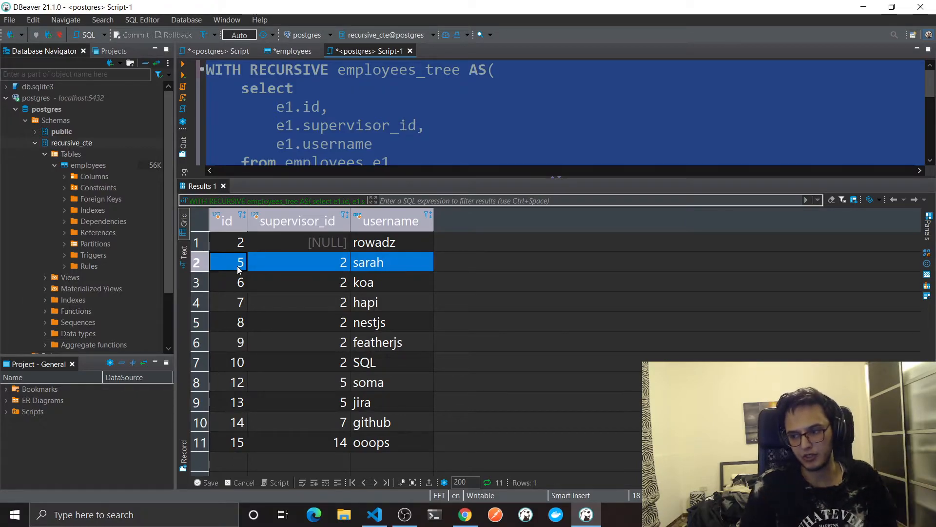
mouse_move(502, 321)
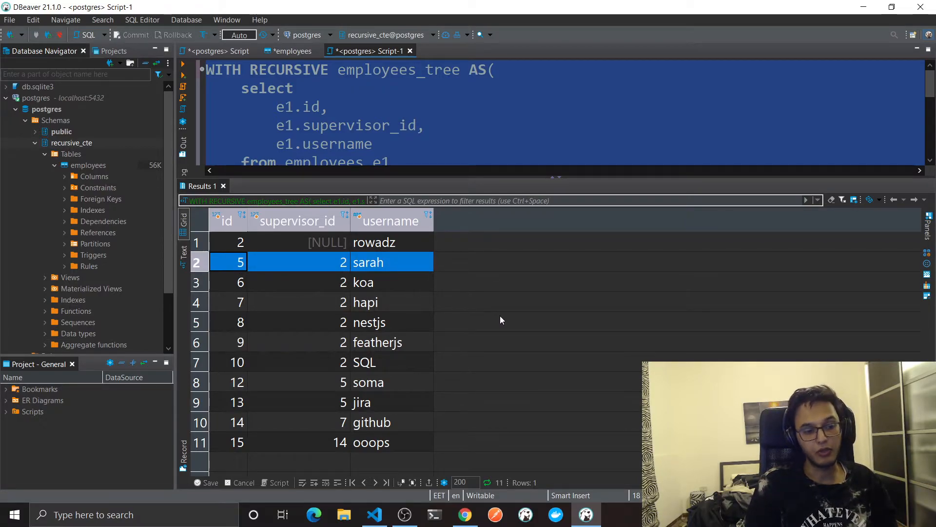
mouse_move(406, 439)
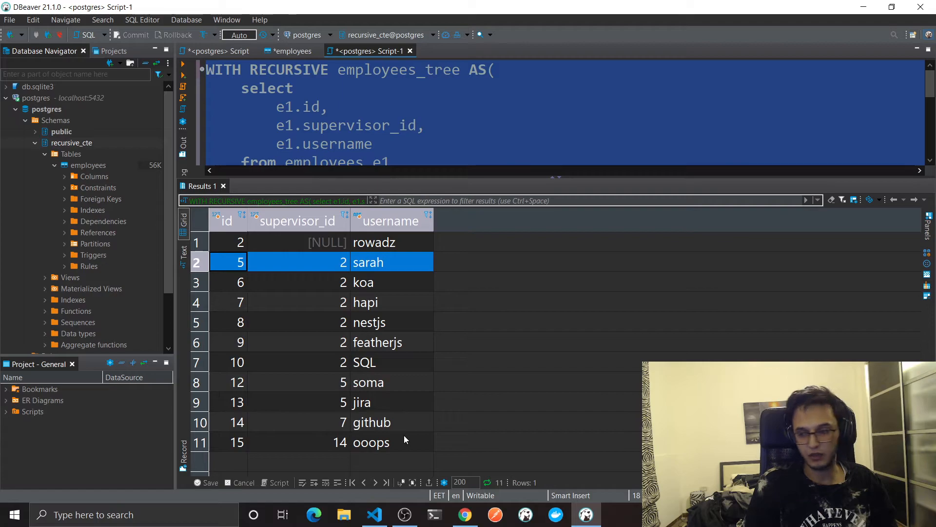
mouse_move(248, 443)
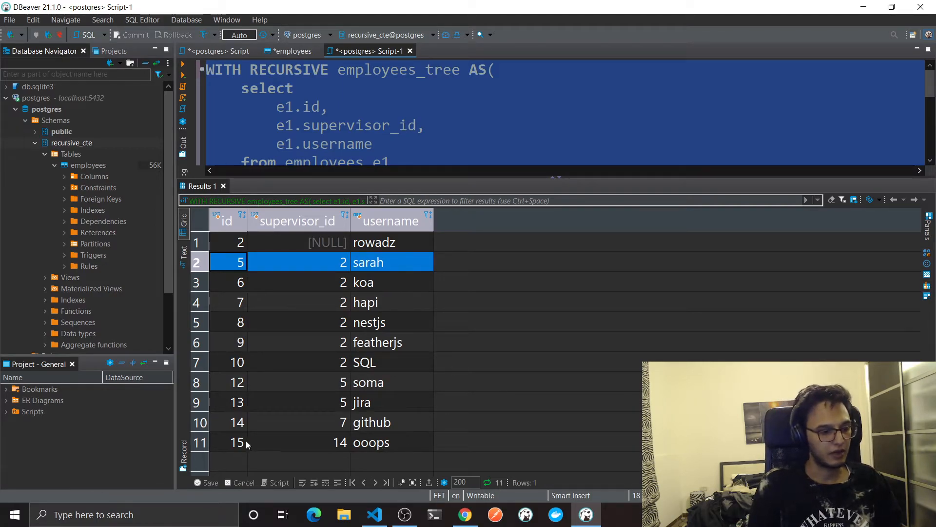
left_click(371, 442)
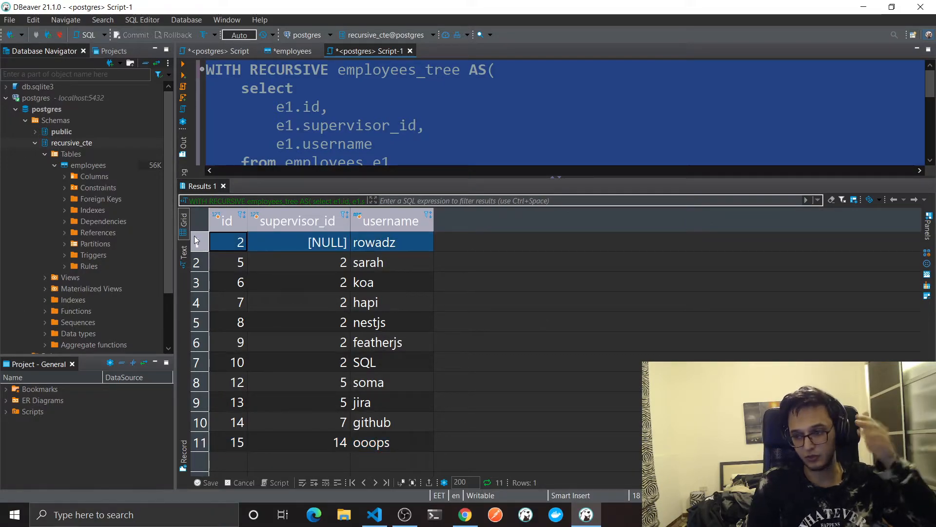
mouse_move(223, 185)
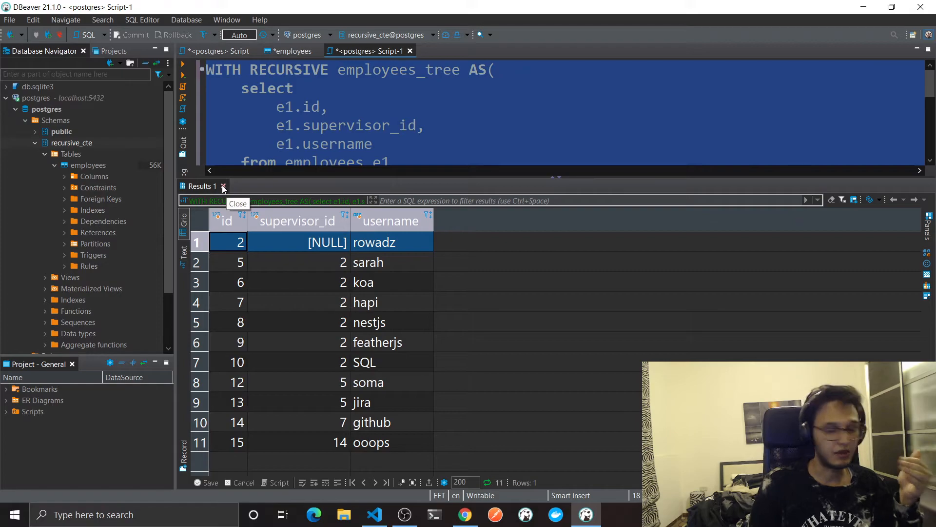
- Run the tree from e1.id = 5 and confirm soma and jira report to sarah (supervisor_id 5)
left_click(225, 185)
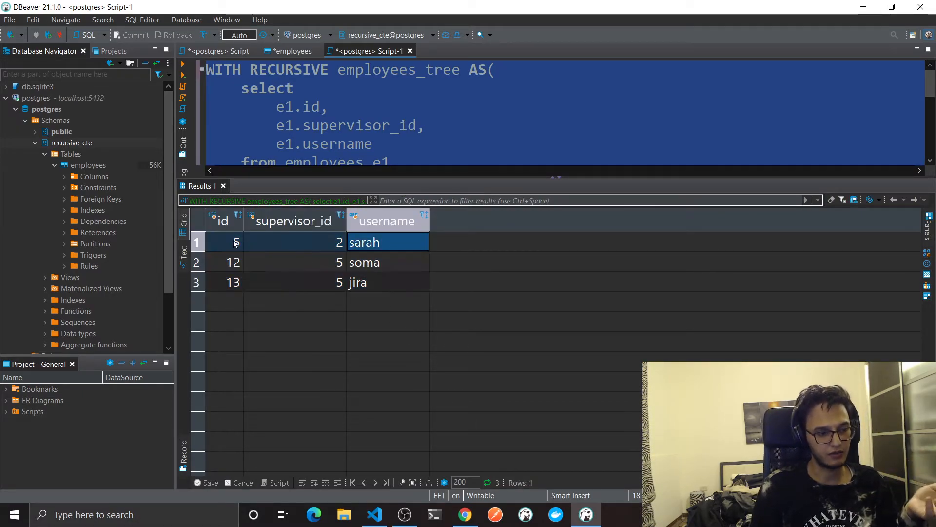
left_click(295, 262)
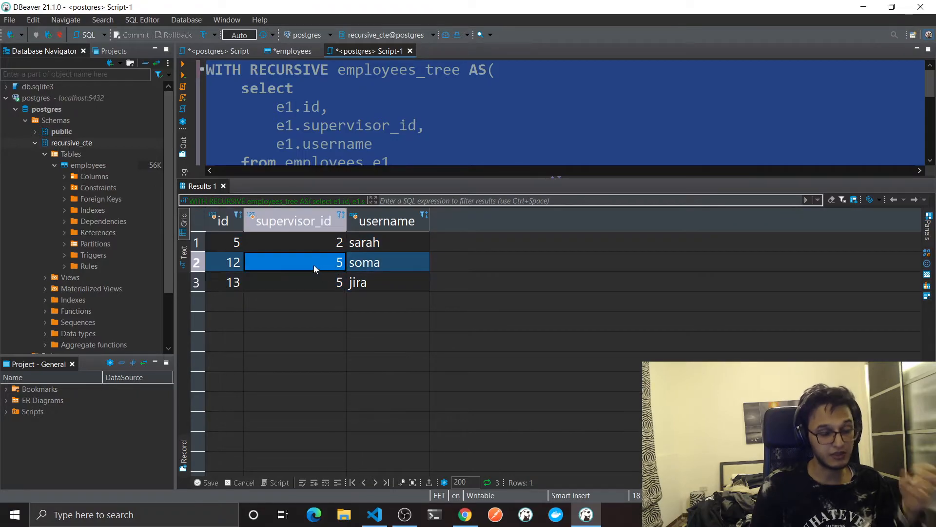
left_click(304, 282)
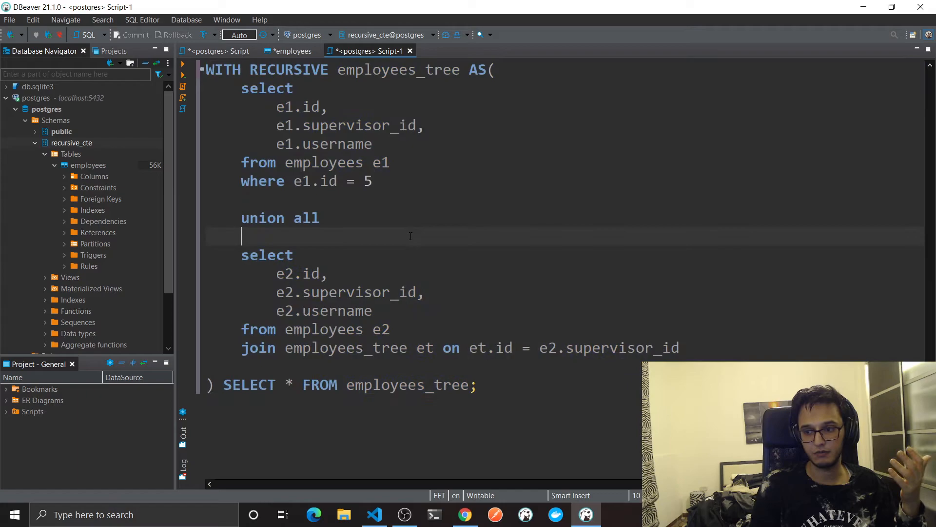
mouse_move(428, 273)
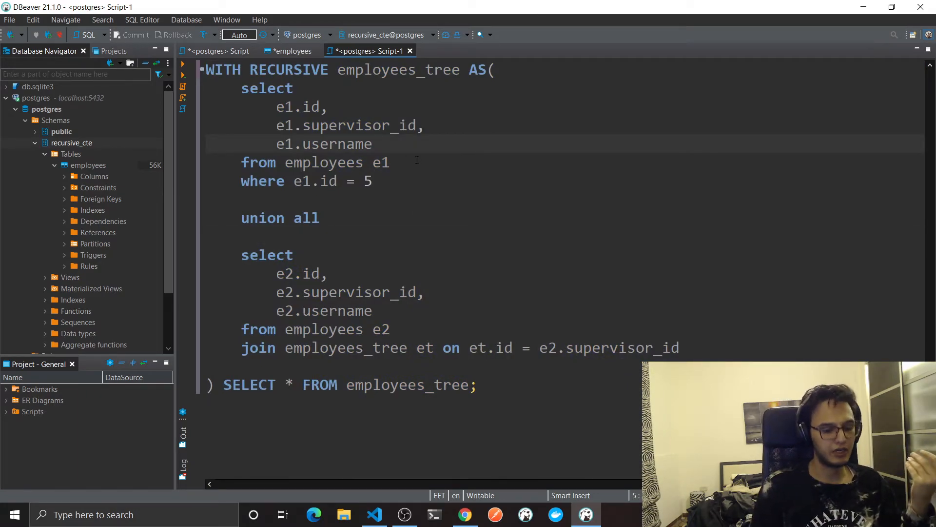
- Add ', 0 as emp_level' to the anchor select so the starting employee has depth 0
type(",")
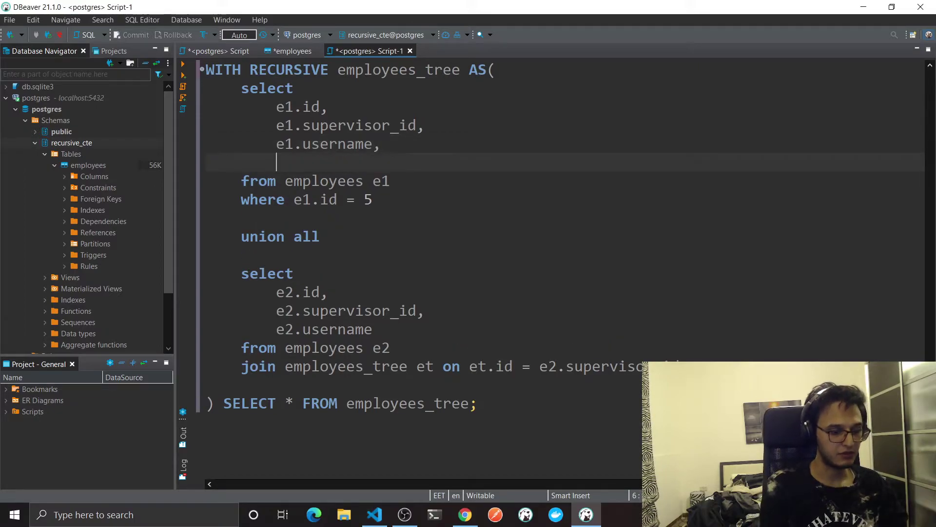
type("0 as emp_leve")
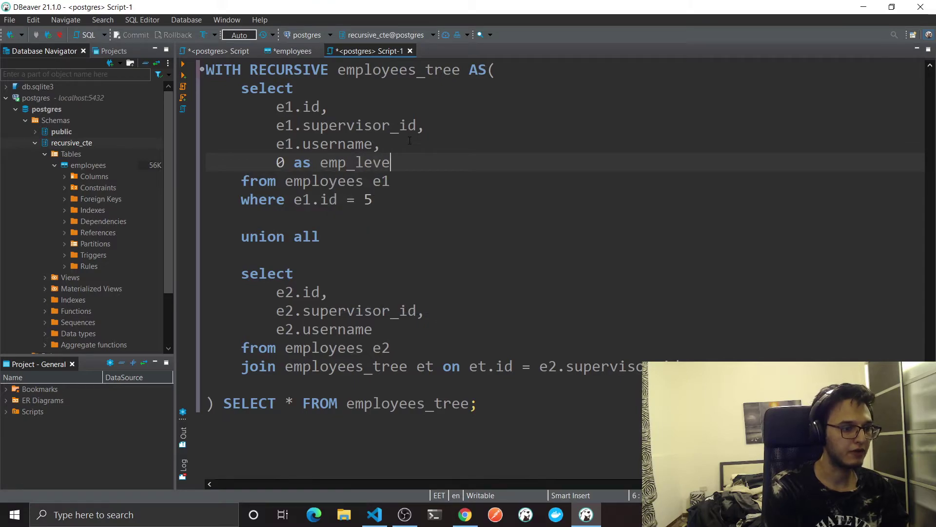
key("BackSpace")
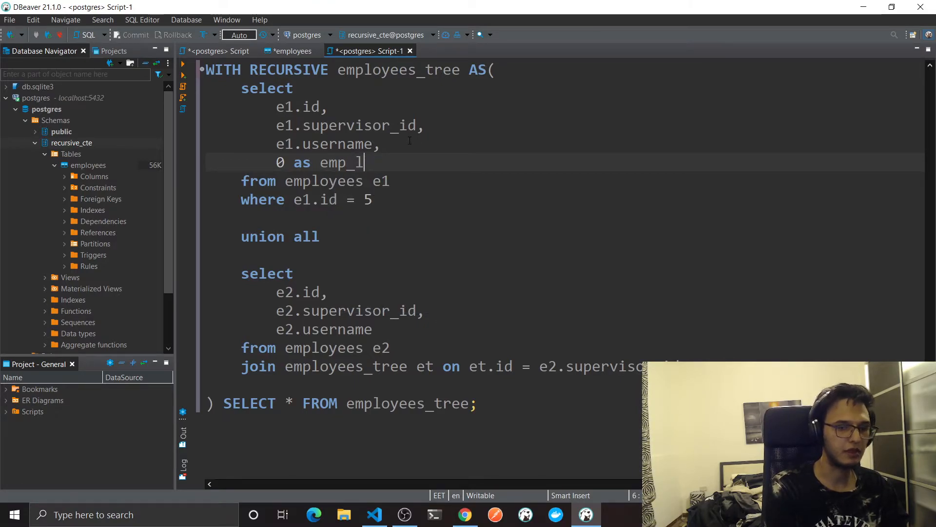
type("evel")
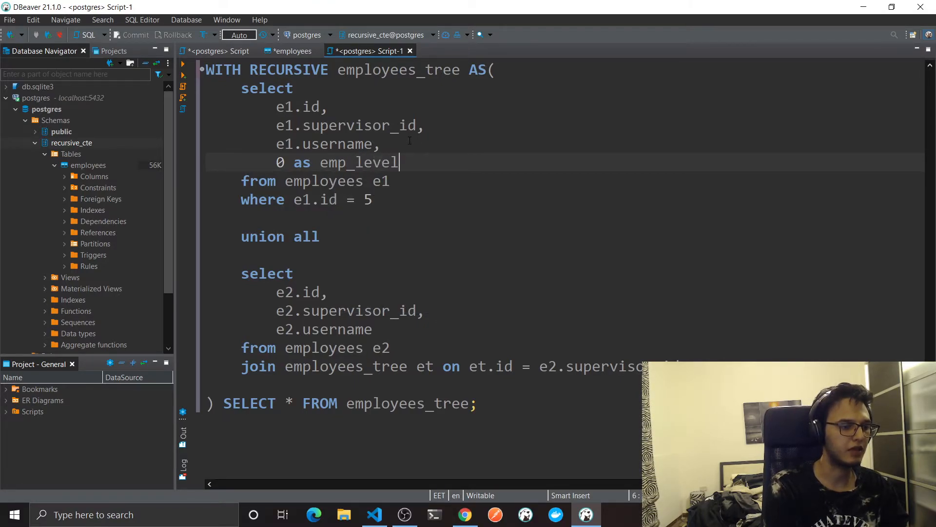
double_click(359, 162)
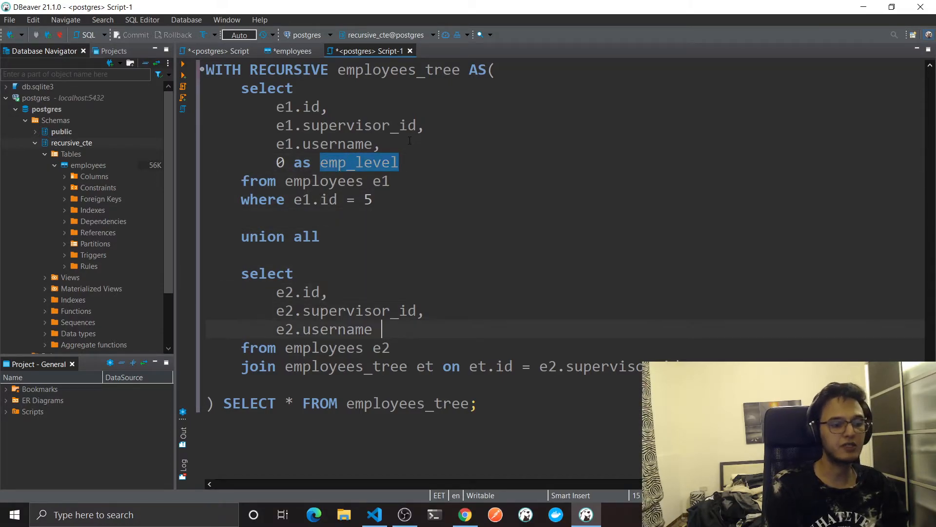
- Add 'emp_level + 1' to the recursive select so depth increases by one per level
type(",")
type("emp_level")
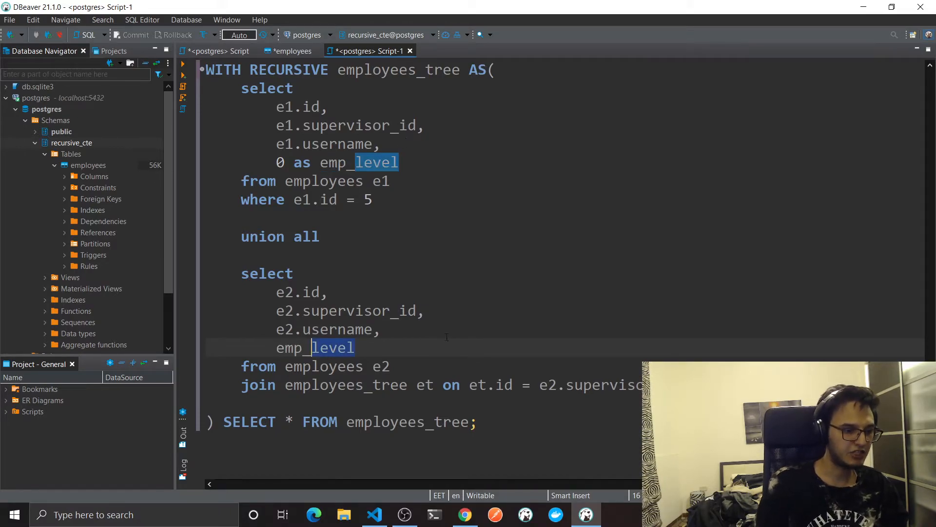
double_click(399, 70)
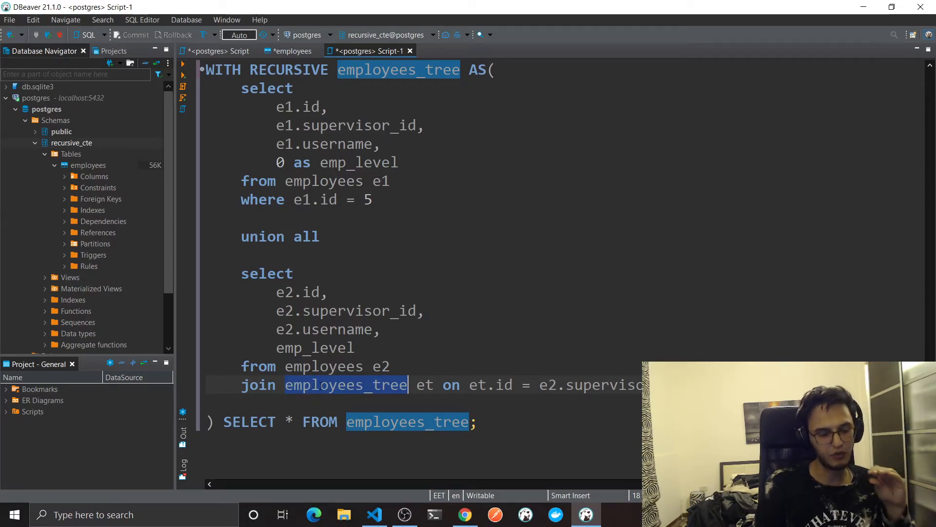
left_click(365, 162)
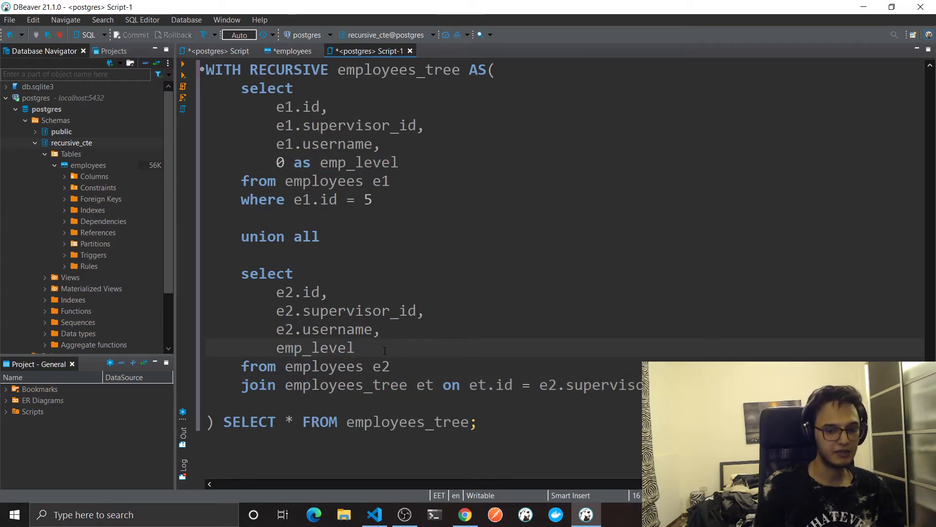
type("+1")
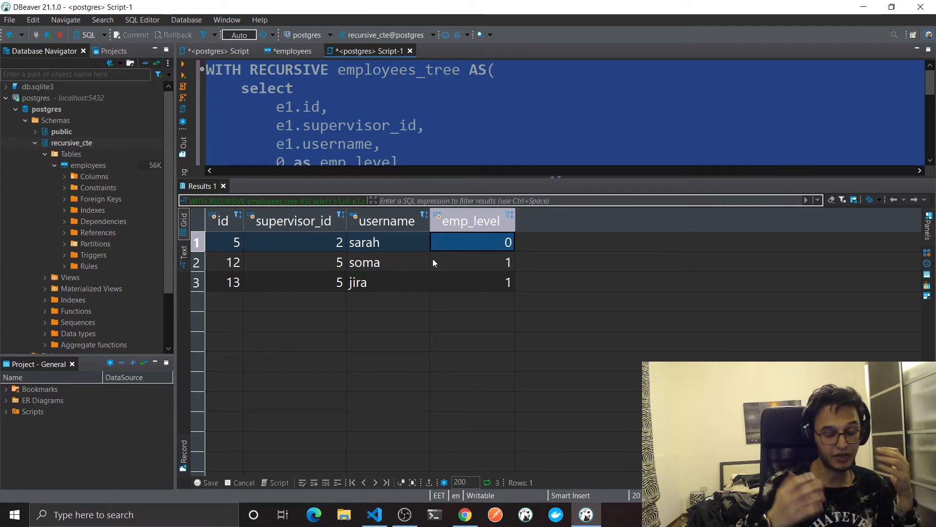
- Run the query for e1.id = 2, review the 11 rows with levels 0 to 3, and return to the SQL
left_click(473, 282)
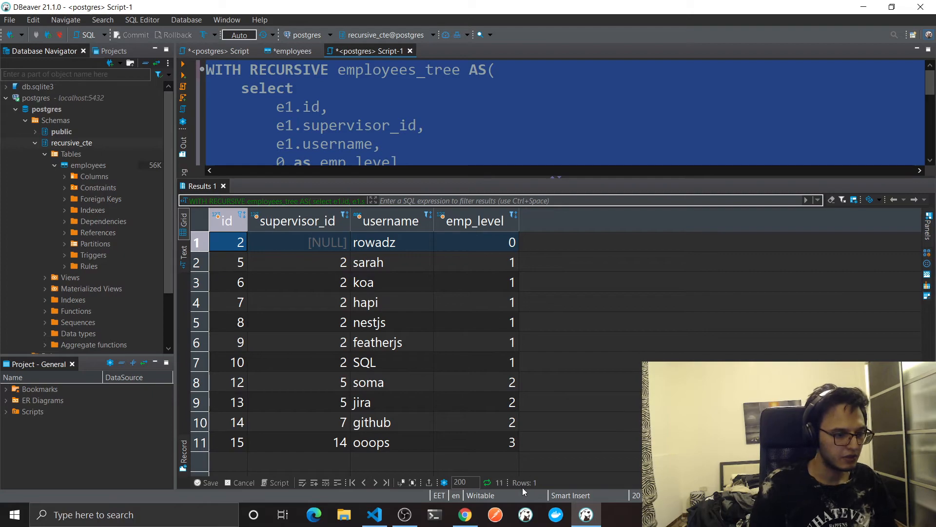
left_click(199, 220)
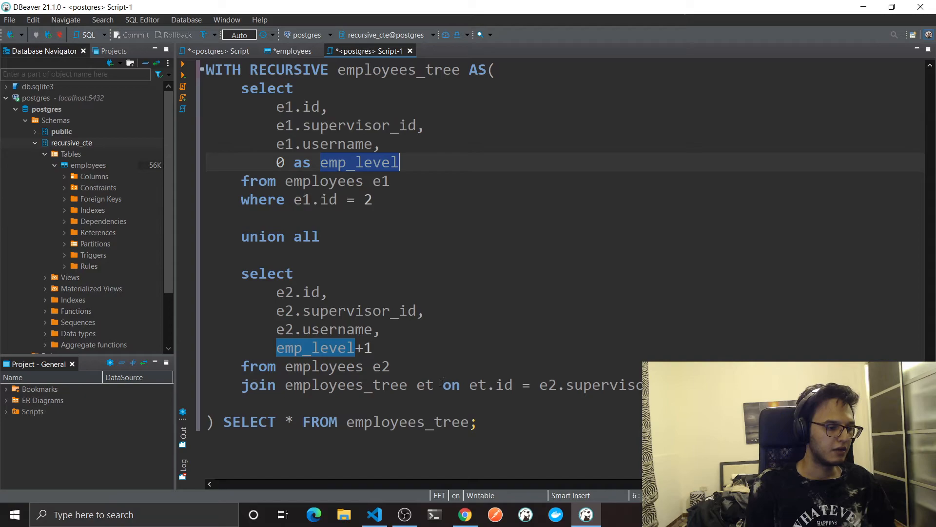
left_click(464, 515)
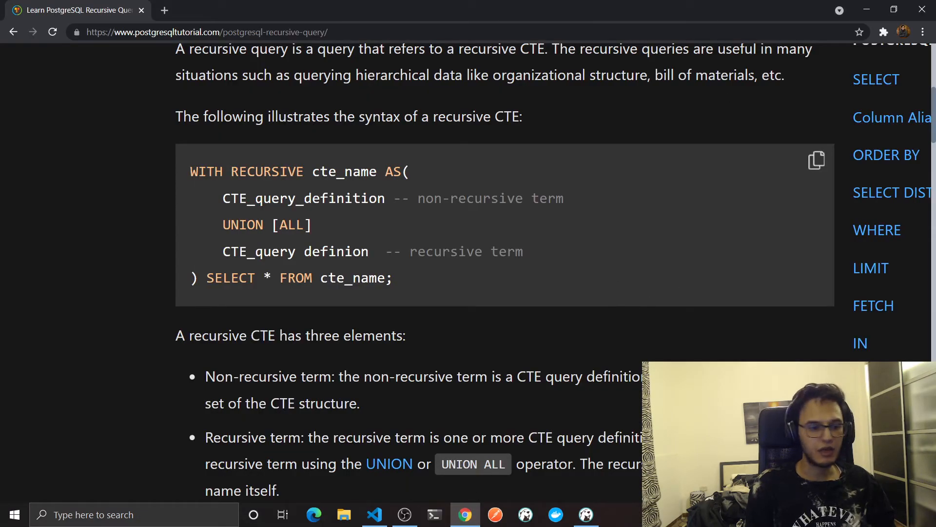
left_click(375, 514)
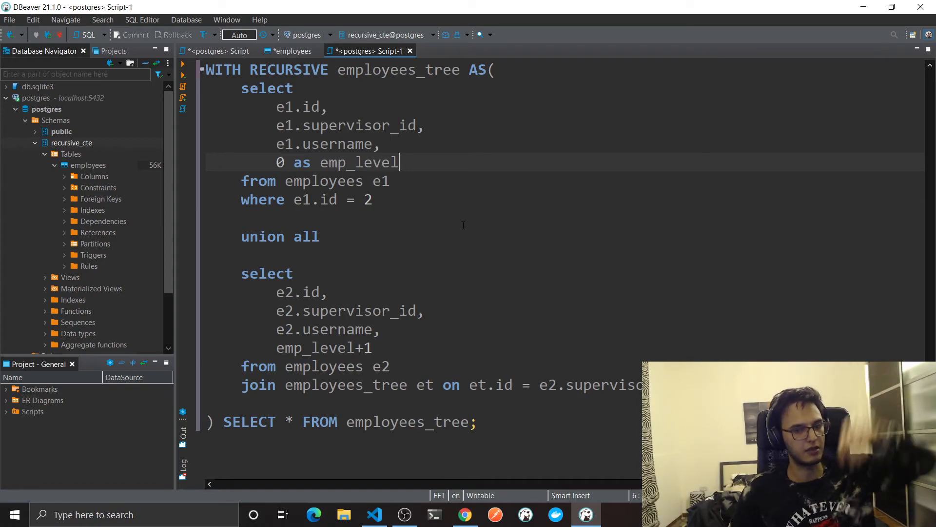
- Add ', e1.id::VARCHAR as emp_id' to the anchor select as the root's id path
type(",")
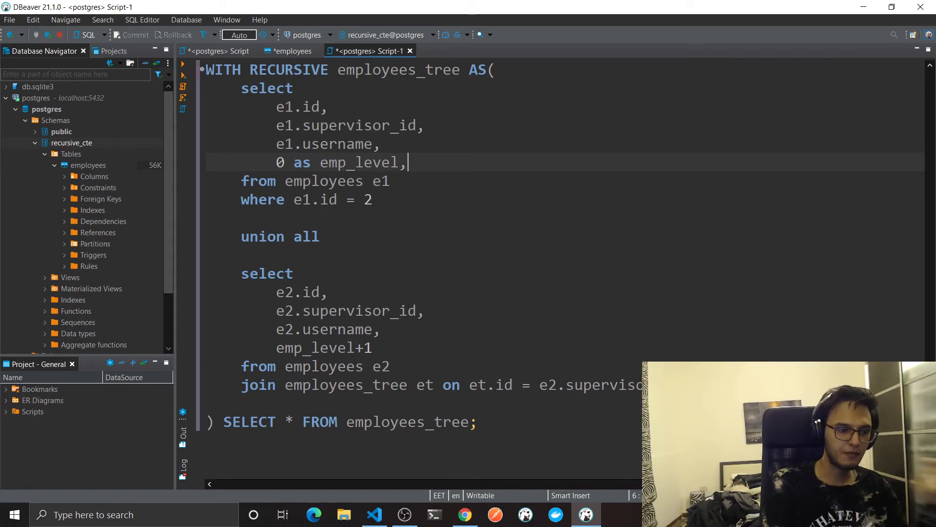
type("e1.id")
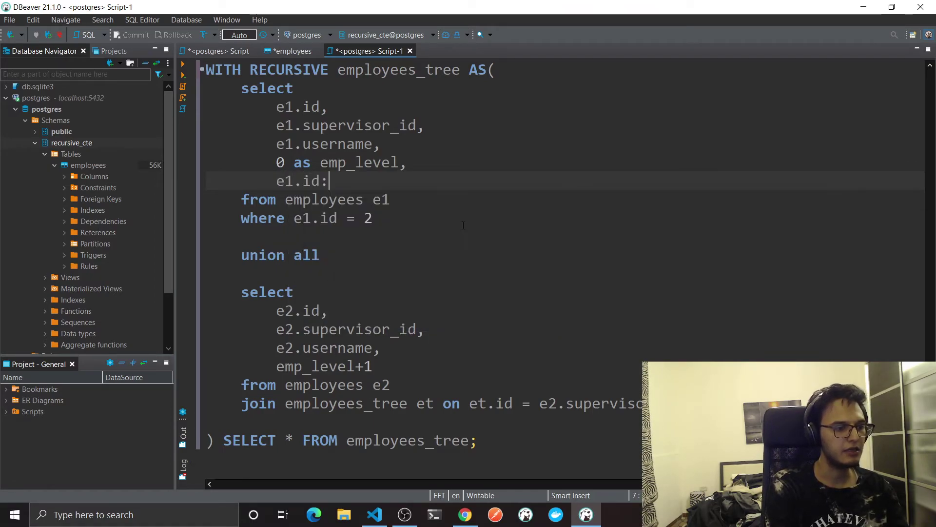
type(":VARCHAR as emp")
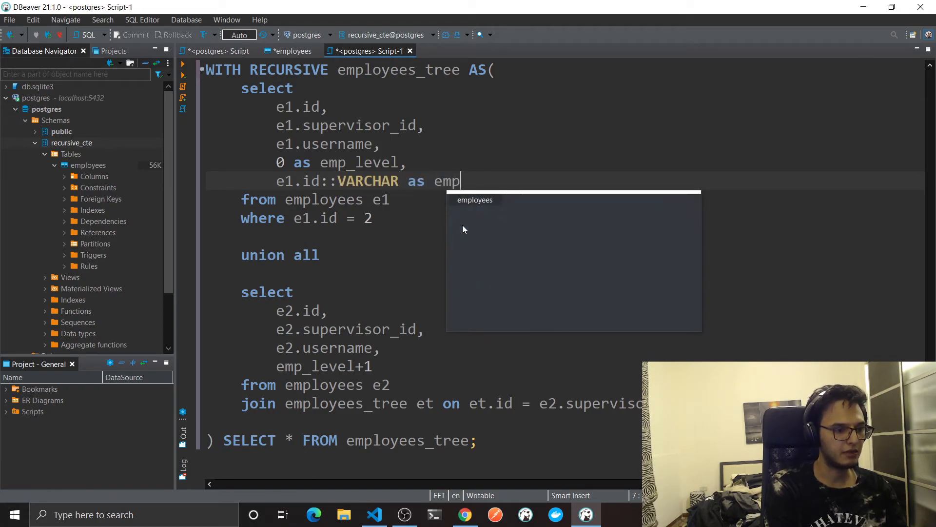
type("_id")
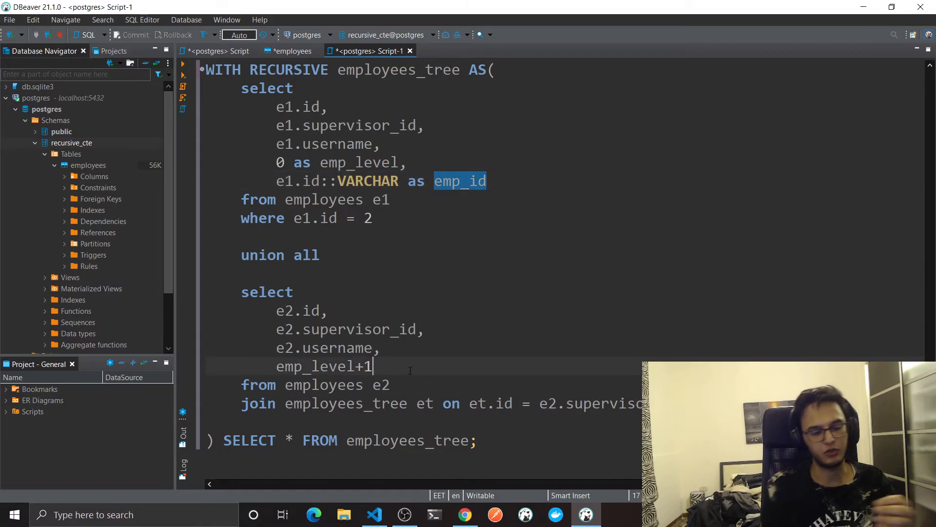
- Add "emp_id::VARCHAR || ',' || e2.id" to the recursive select to append each child's id
type(",")
type("emp_id")
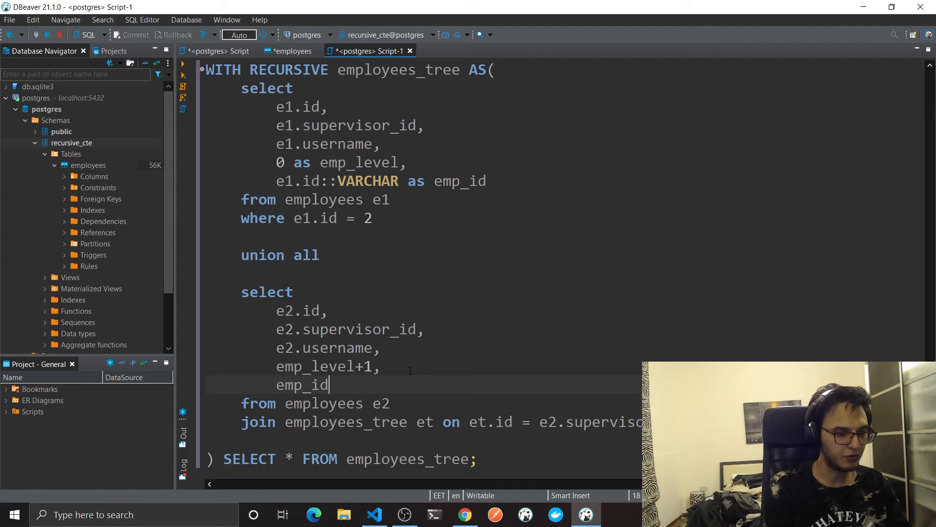
double_click(346, 421)
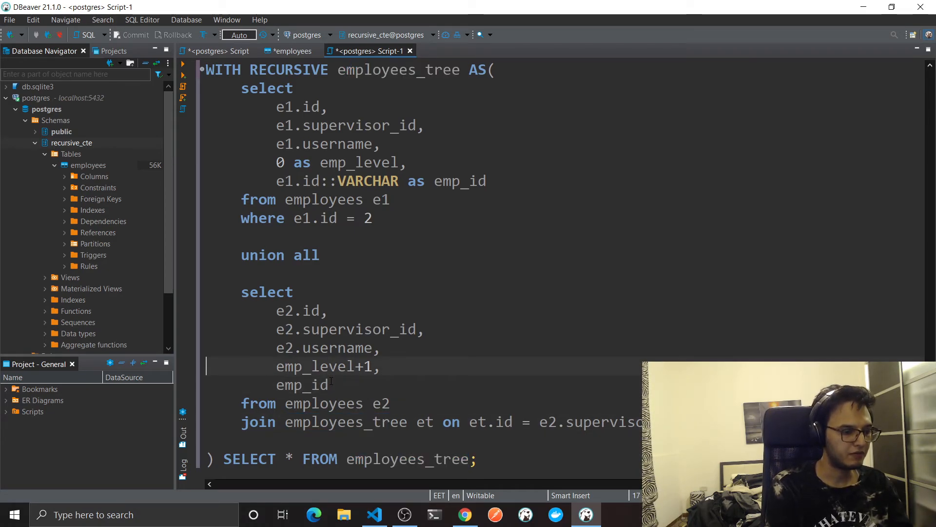
type("e")
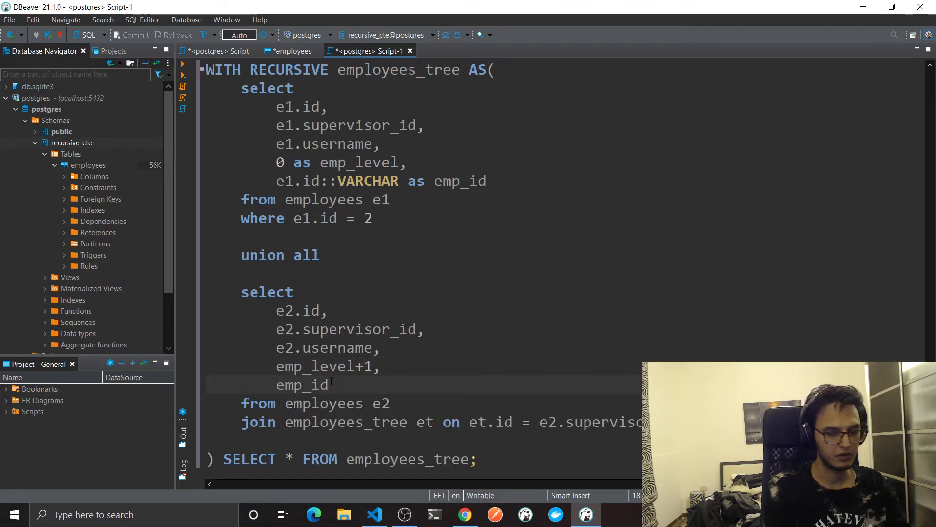
type(":")
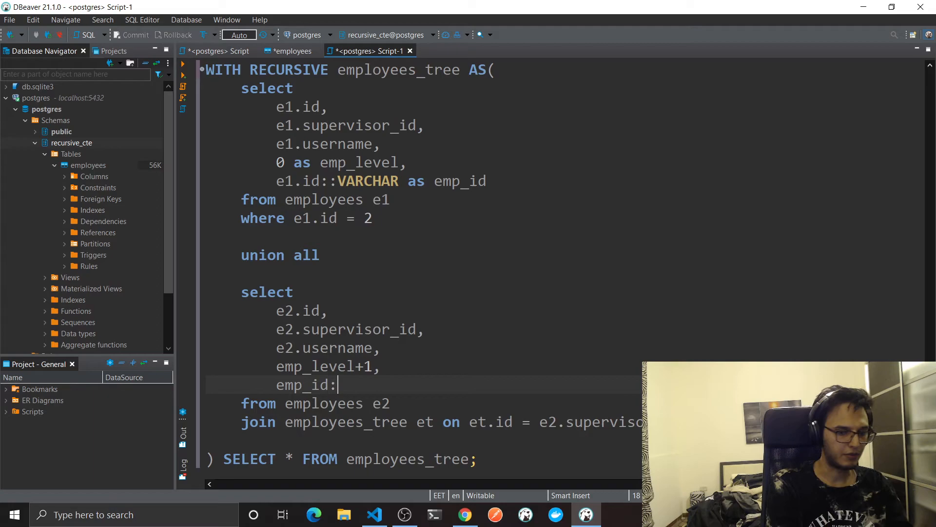
type(":emp_id")
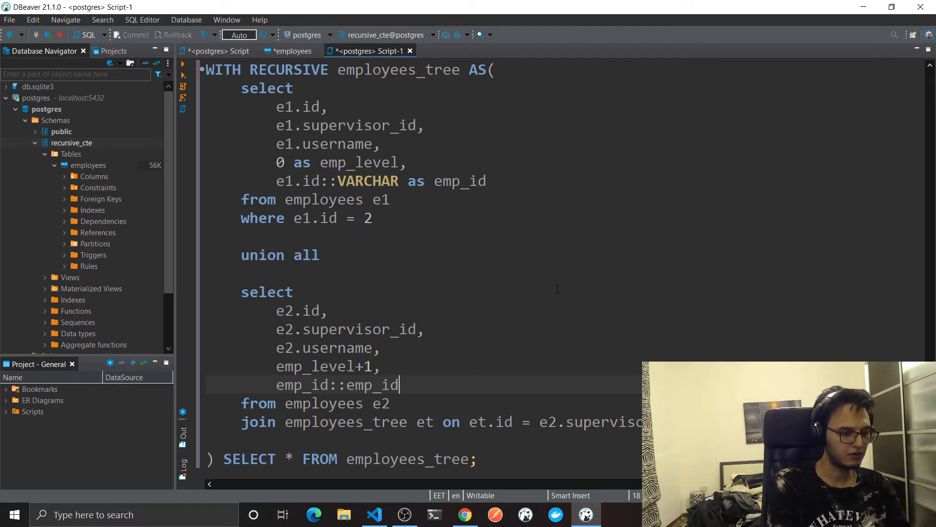
double_click(366, 181)
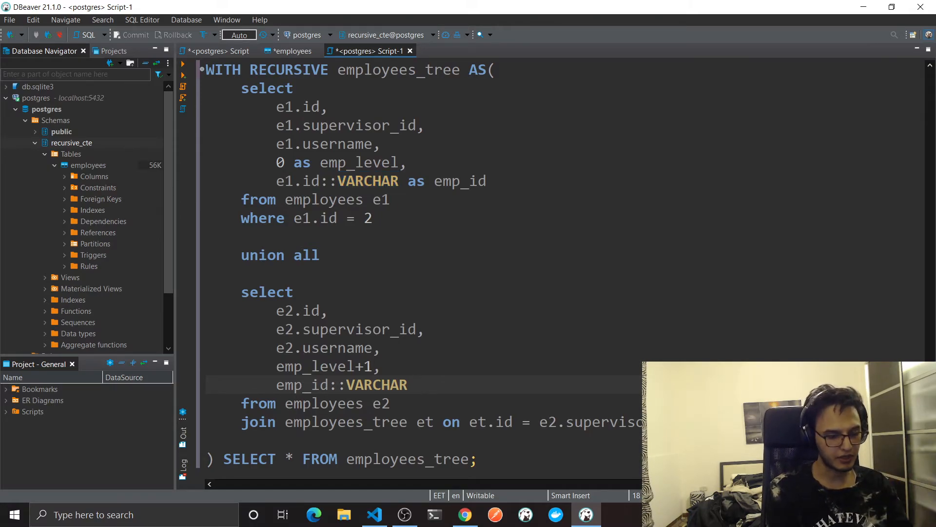
type("|| ',' ||")
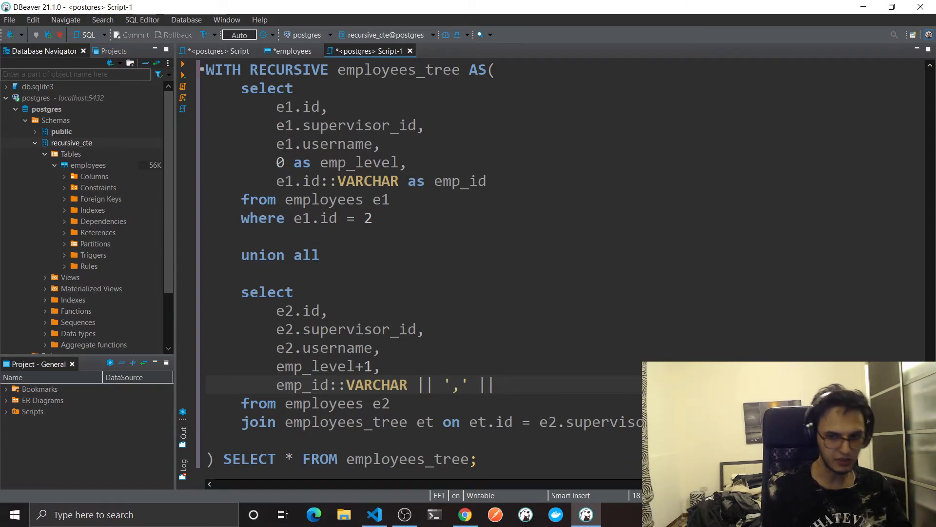
type("e2")
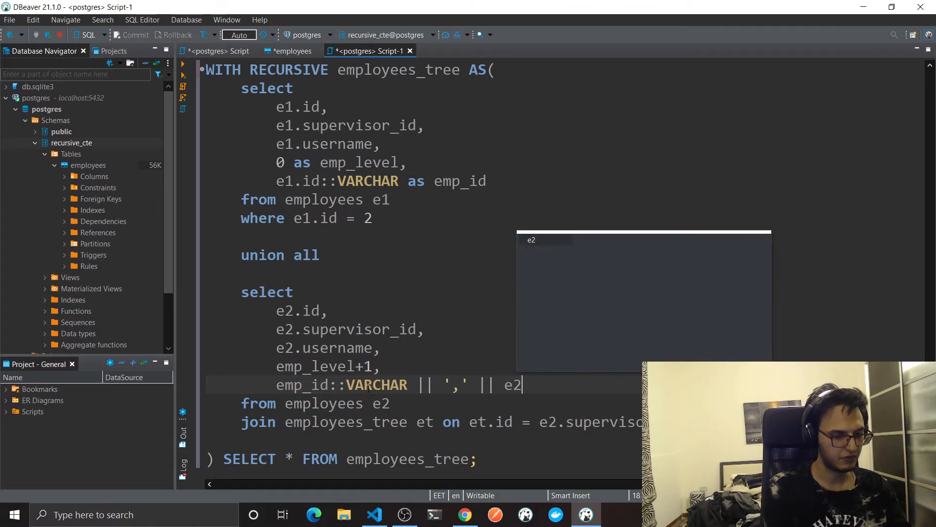
type(".id")
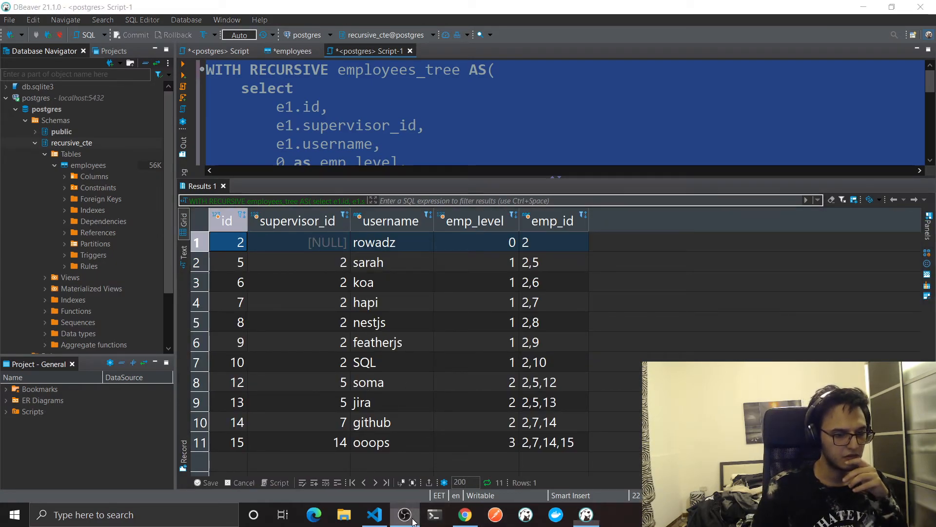
mouse_move(326, 262)
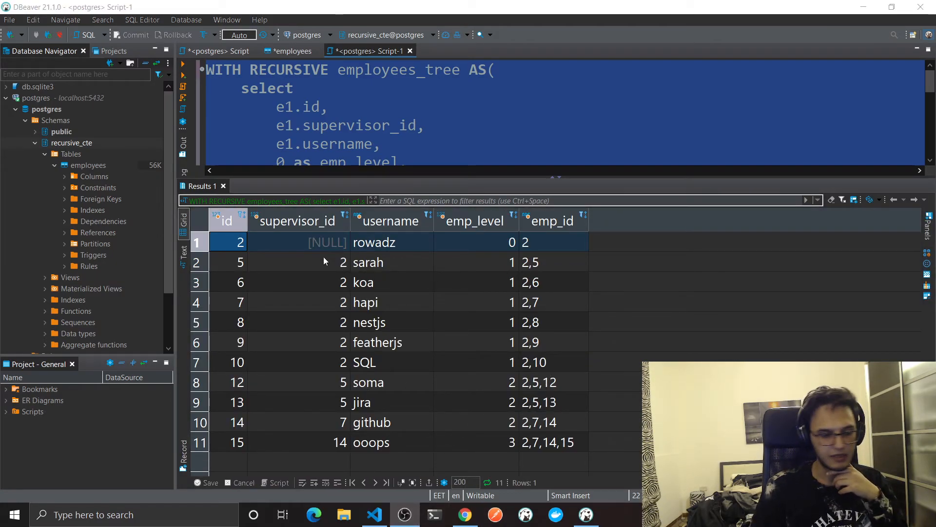
- Review emp_id paths 2, 2,5, 2,9 and 2,7,14,15 in the results, then close them
left_click(549, 242)
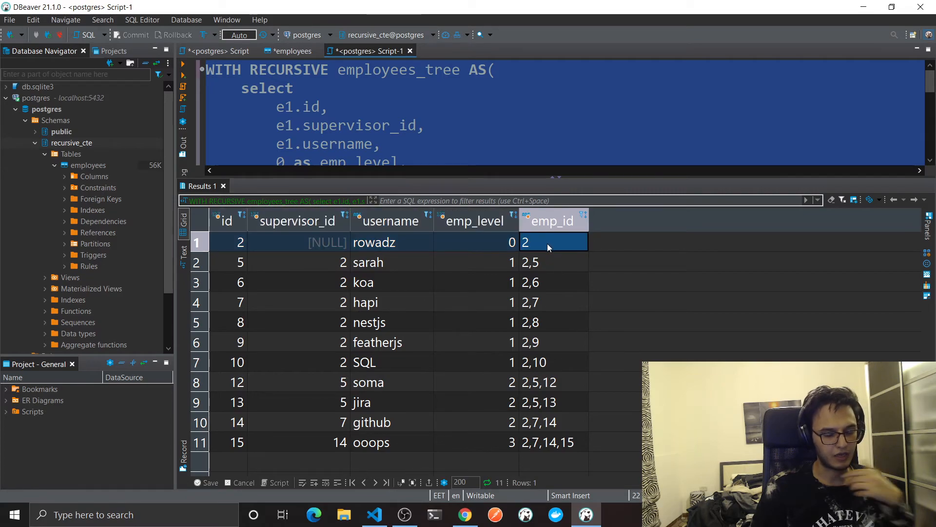
left_click(547, 261)
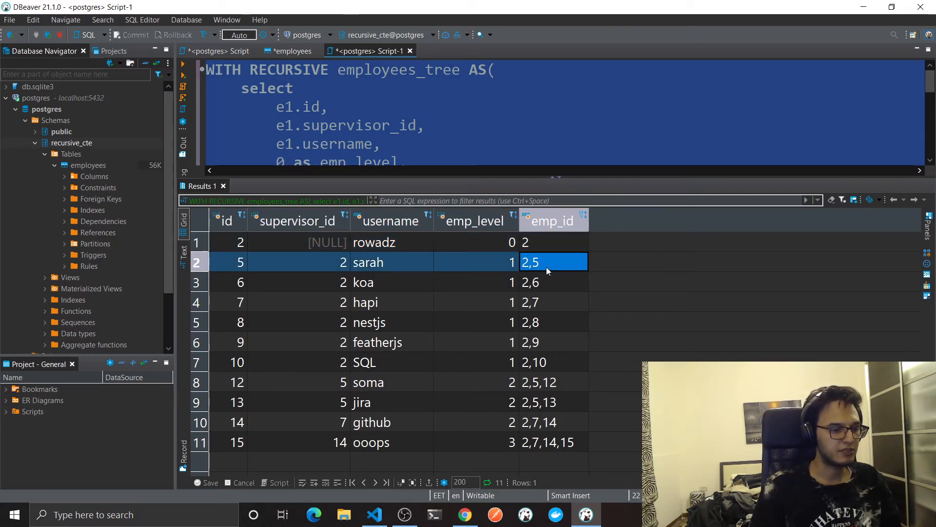
left_click(553, 342)
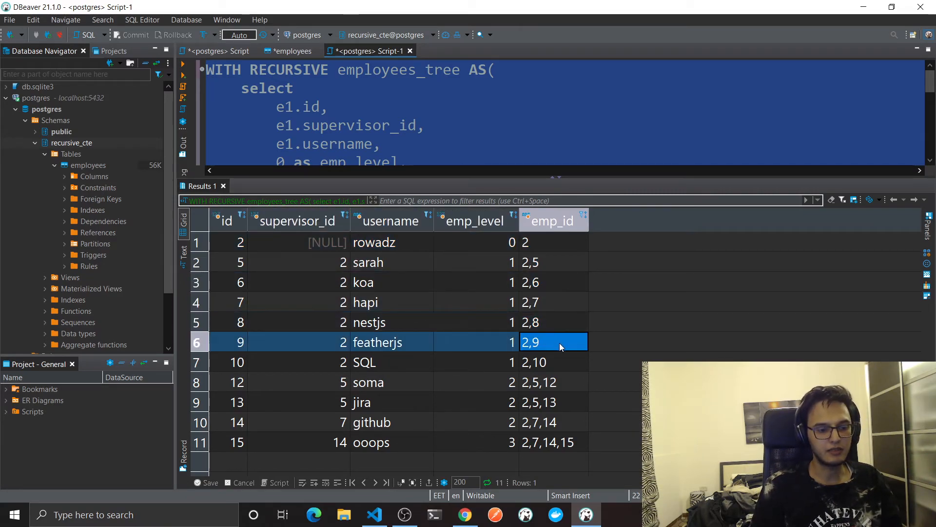
left_click(551, 442)
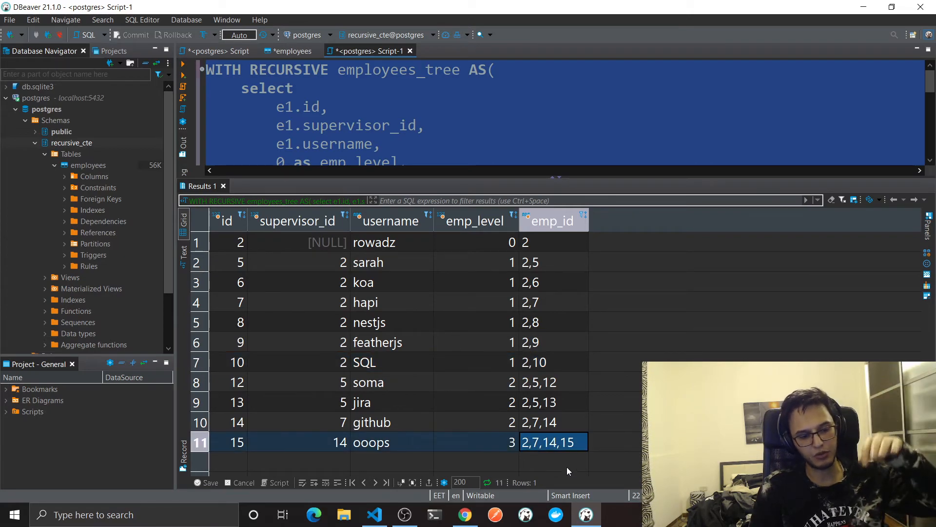
mouse_move(249, 449)
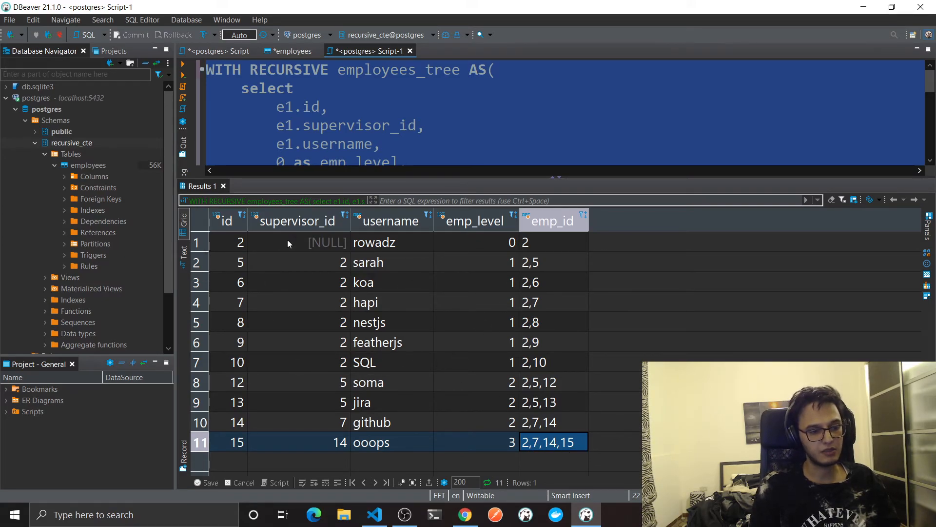
mouse_move(223, 186)
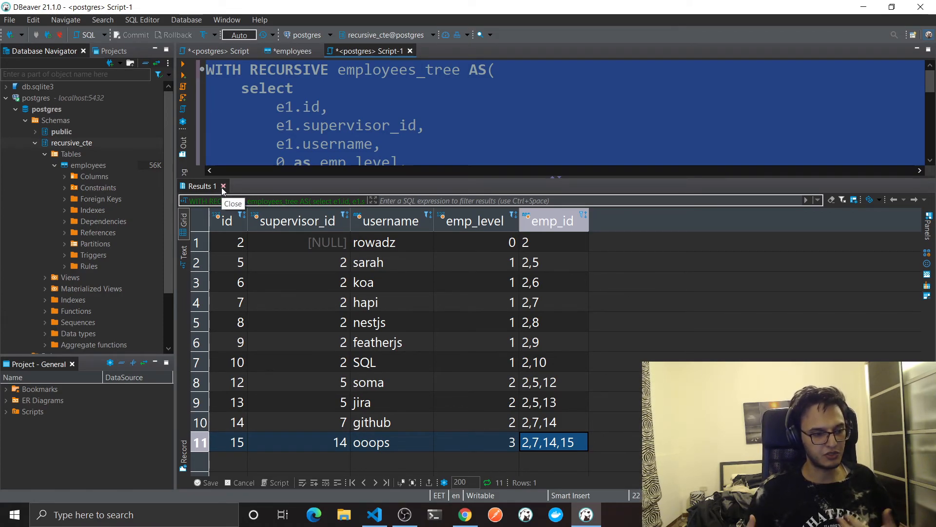
left_click(223, 185)
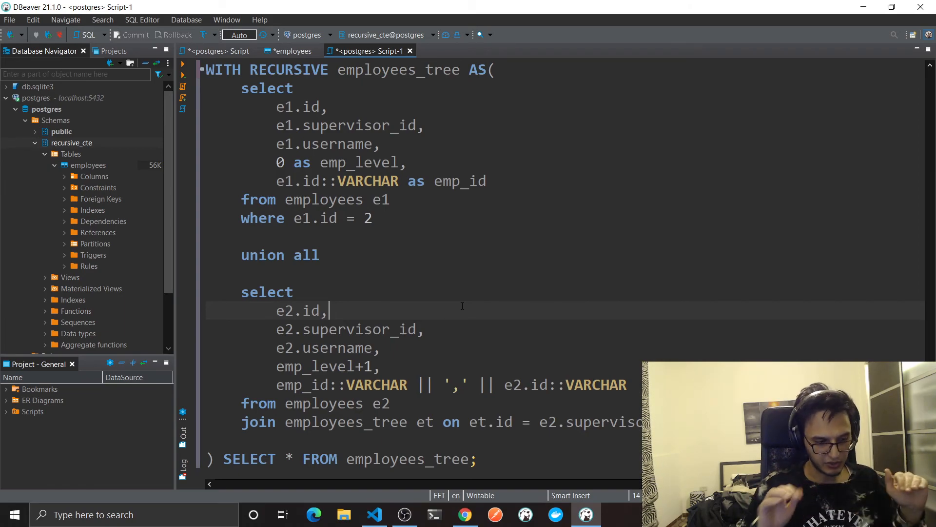
mouse_move(682, 280)
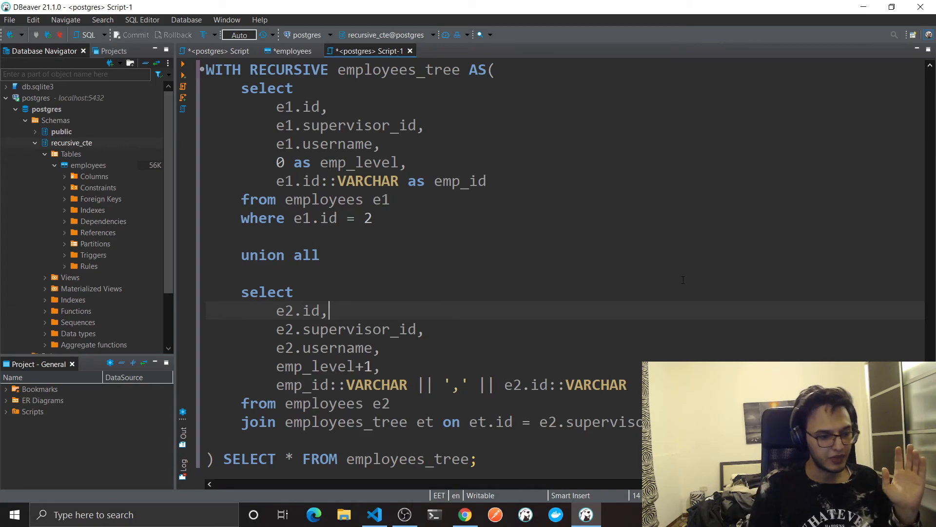
key("ctrl+a")
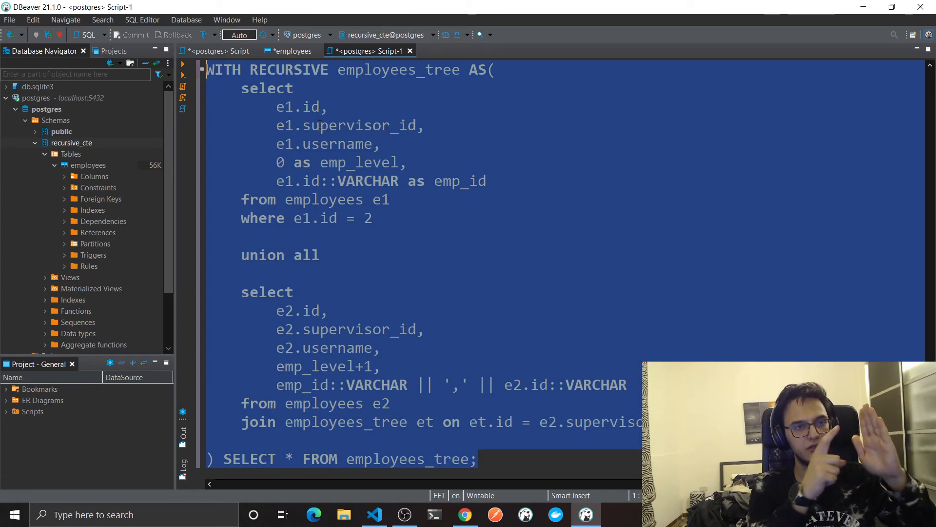
left_click(302, 181)
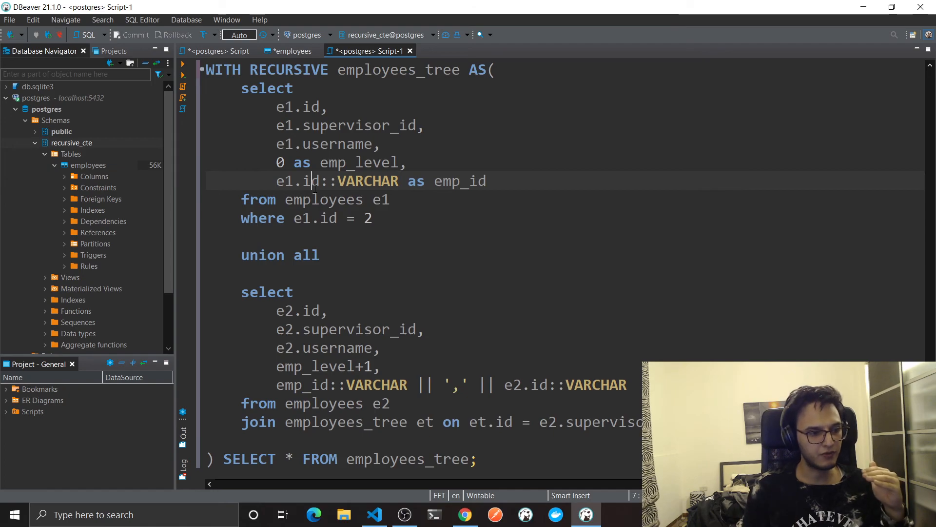
key("ctrl+a")
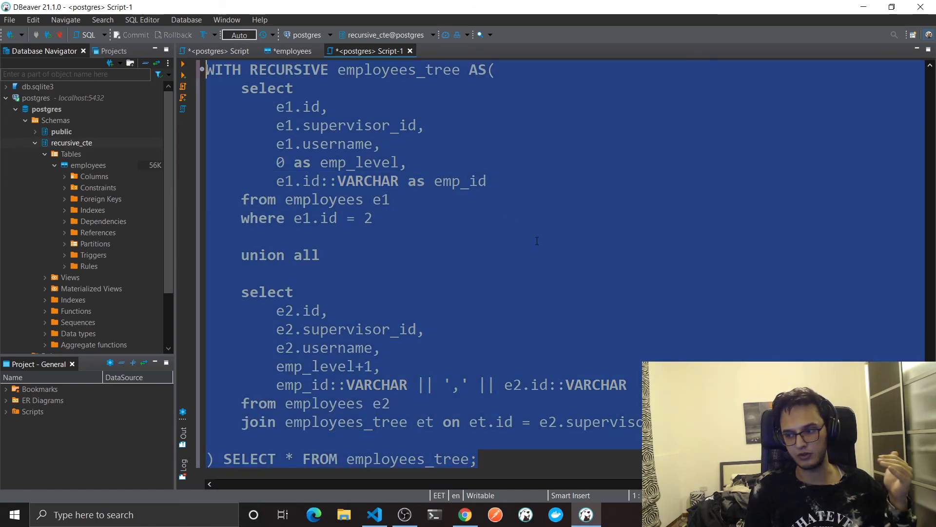
left_click(490, 219)
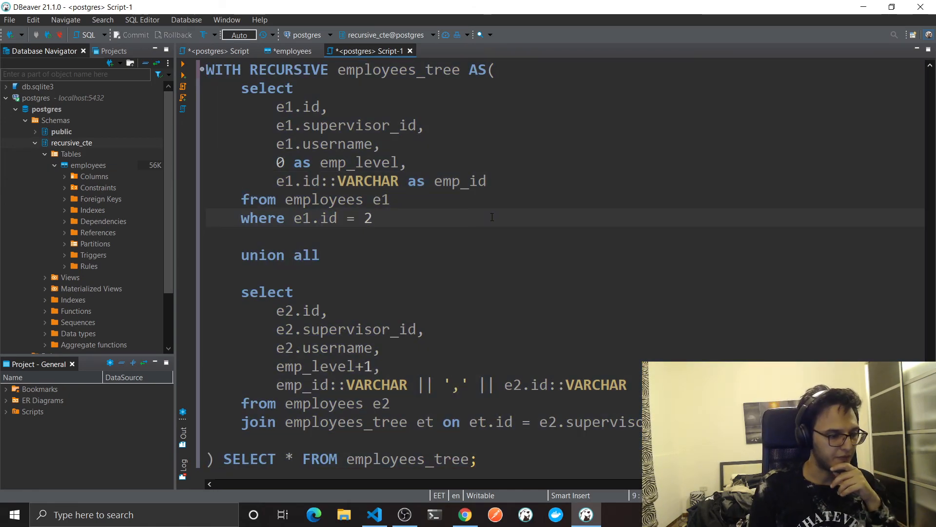